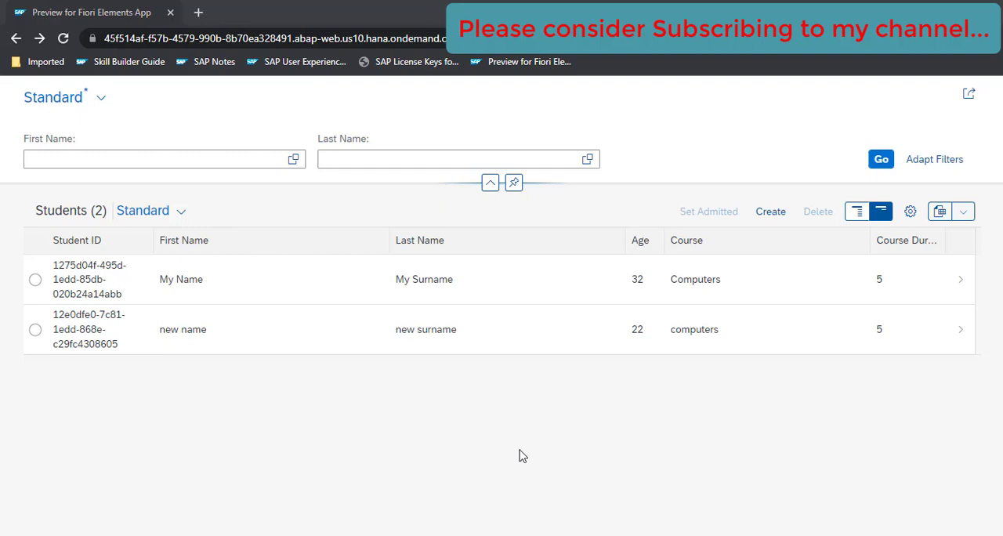
{"action": "mouse_move", "coordinate": [522, 406]}
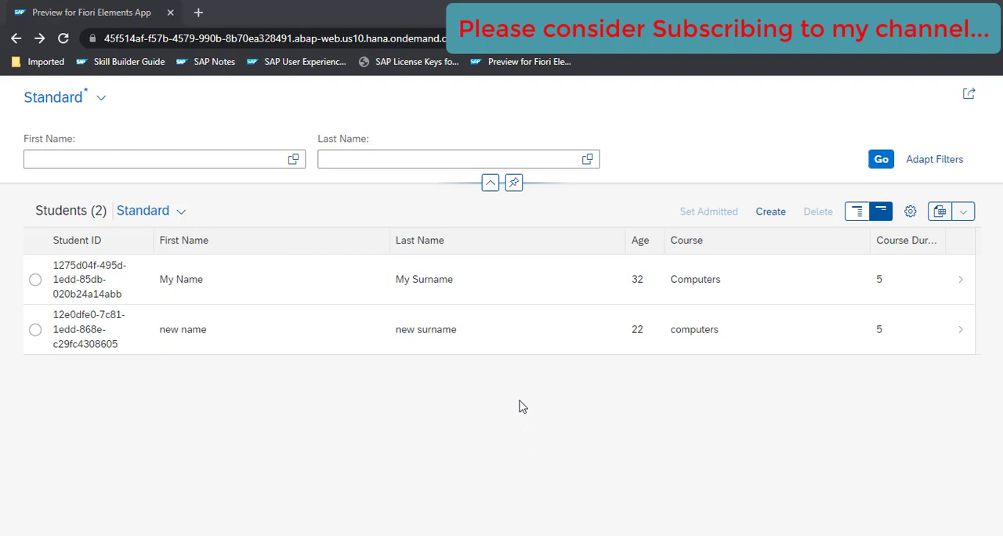
{"action": "mouse_move", "coordinate": [501, 281]}
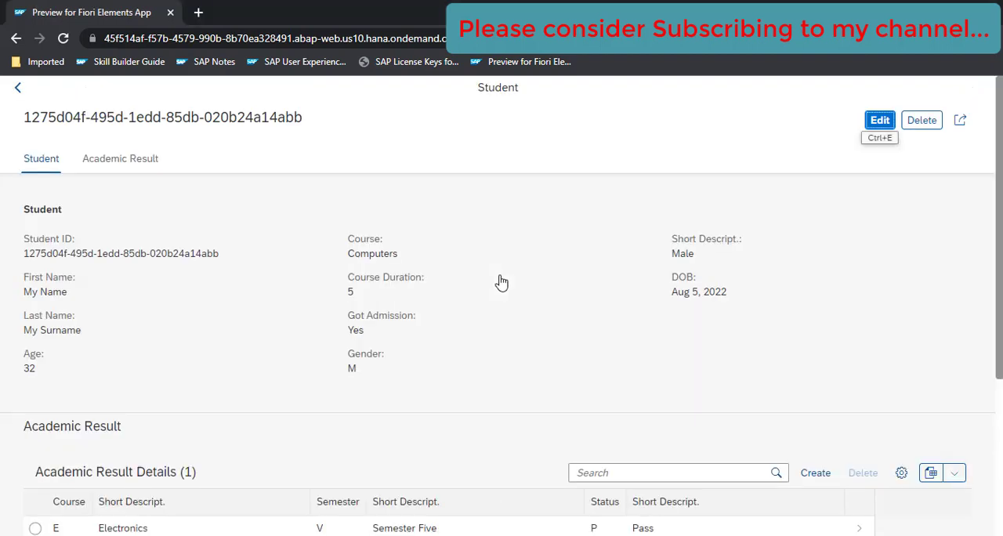
Step: Scroll to the first student's Electronics, Semester Five, Pass academic result
{"action": "scroll", "scroll_direction": "down", "scroll_amount": 3}
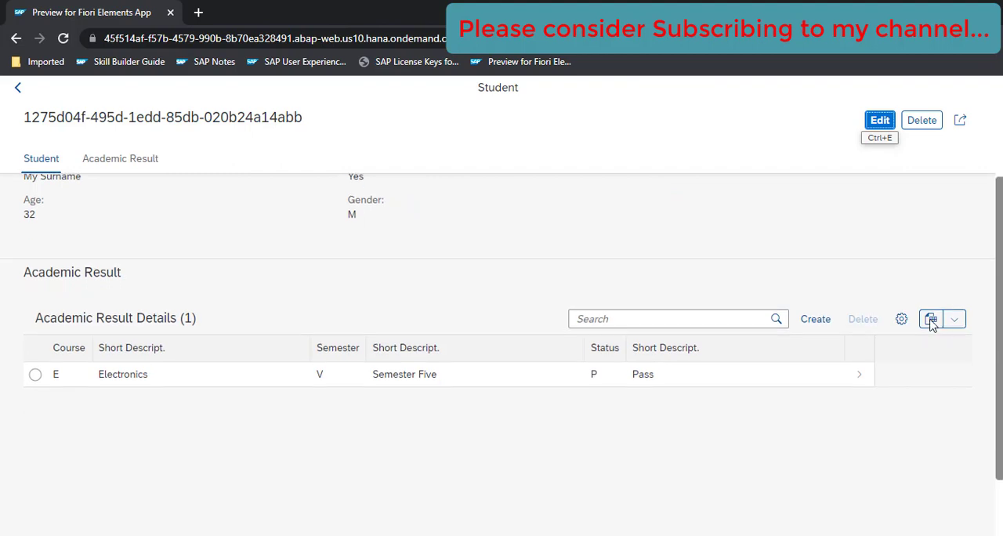
{"action": "mouse_move", "coordinate": [647, 461]}
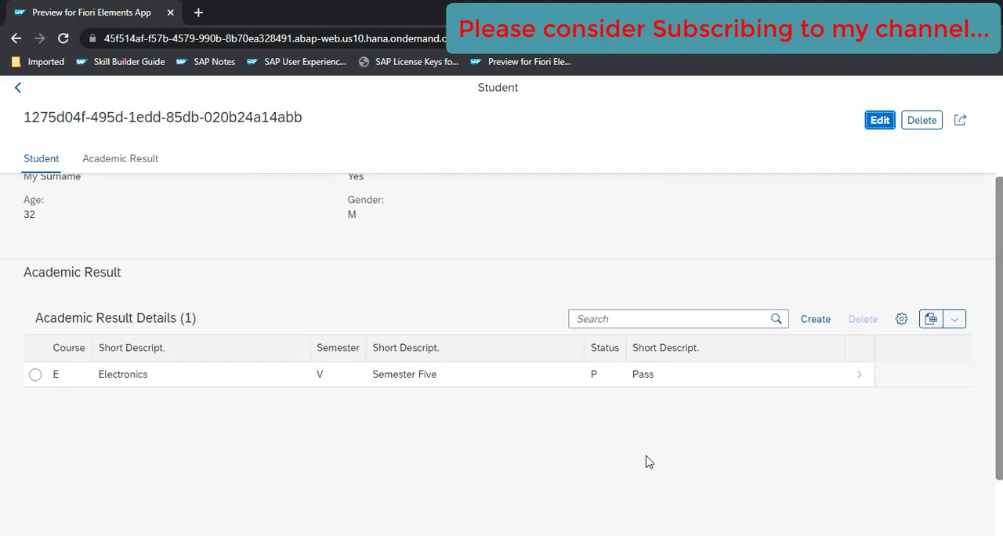
{"action": "mouse_move", "coordinate": [374, 295]}
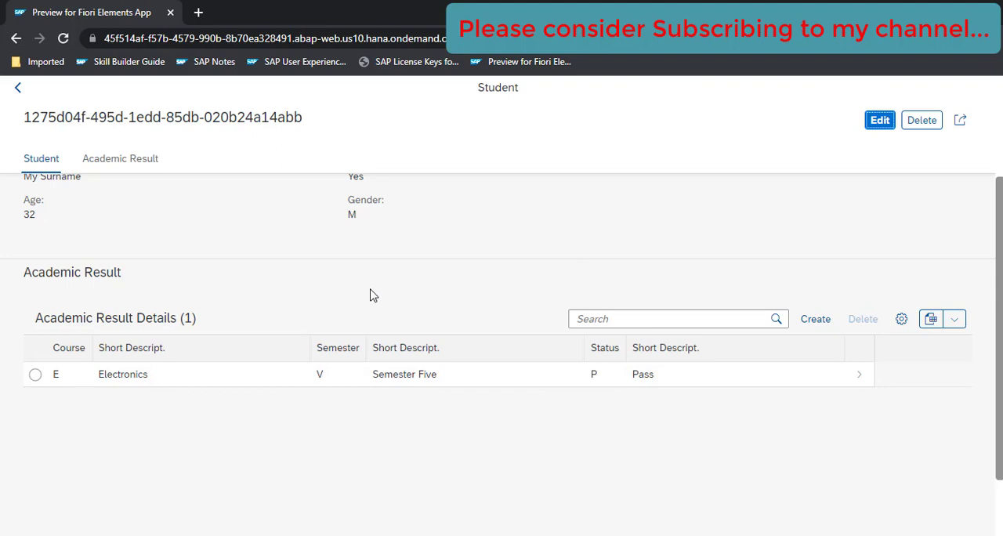
{"action": "mouse_move", "coordinate": [604, 345]}
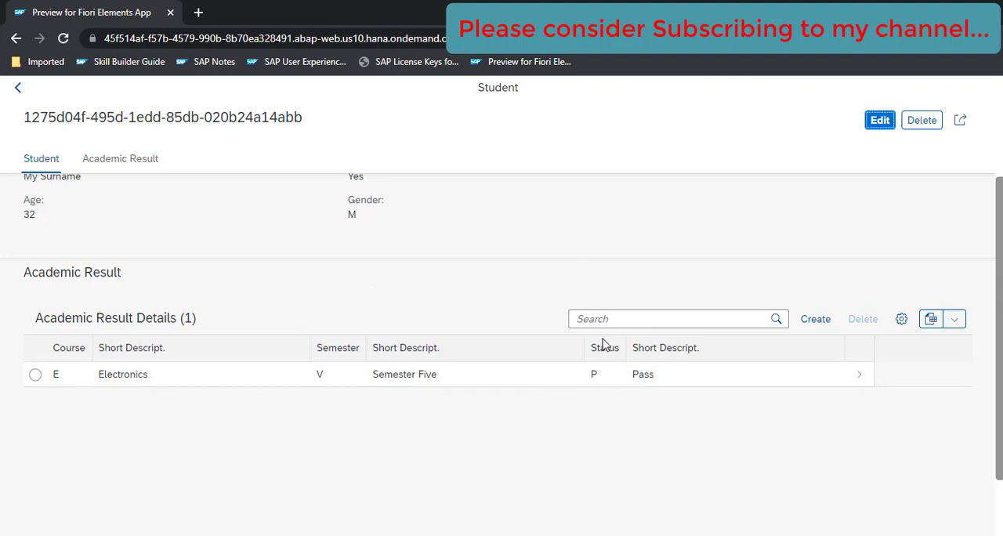
{"action": "mouse_move", "coordinate": [703, 384]}
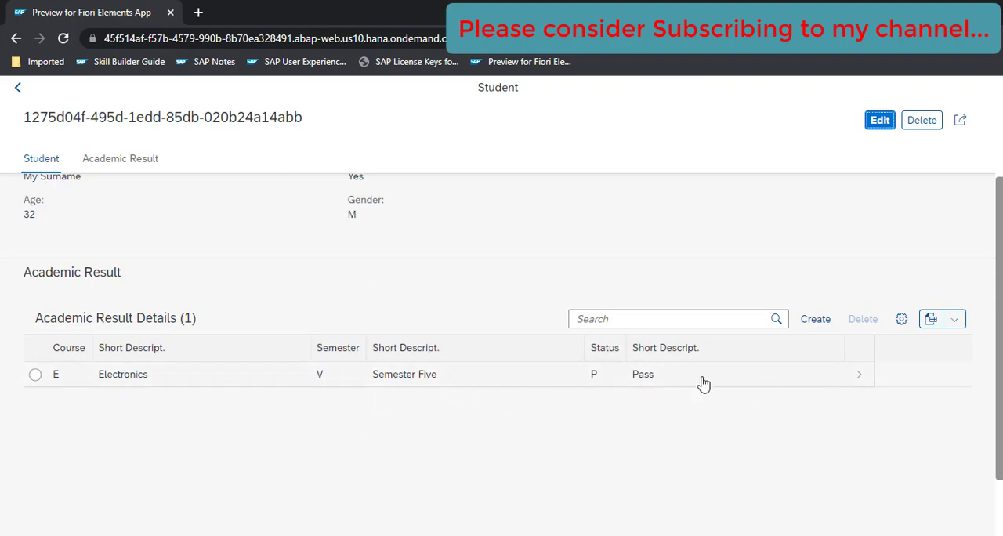
{"action": "mouse_move", "coordinate": [876, 312]}
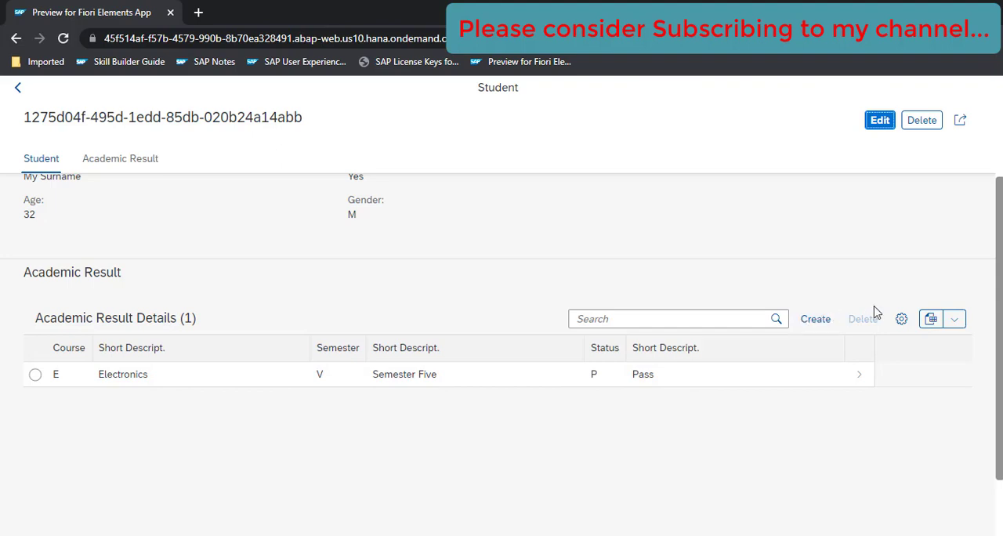
{"action": "mouse_move", "coordinate": [685, 382]}
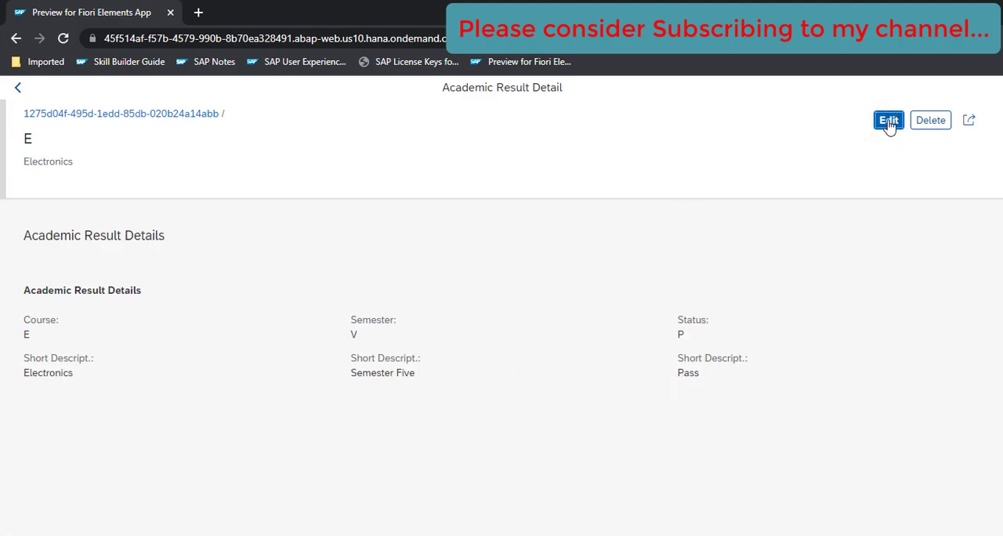
Step: Enter edit mode, inspect the Course field, then cancel and return to the student page
{"action": "left_click", "coordinate": [887, 120]}
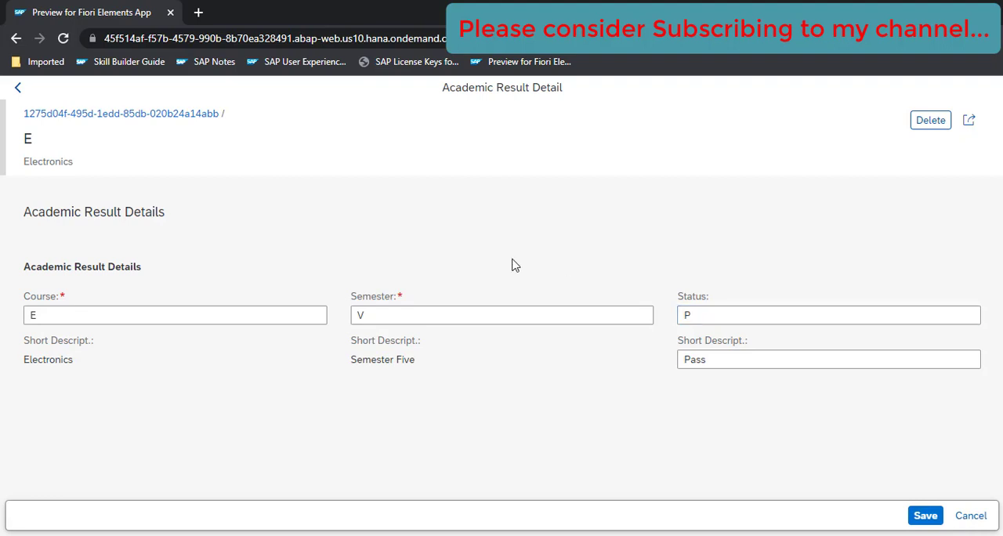
{"action": "mouse_move", "coordinate": [354, 370]}
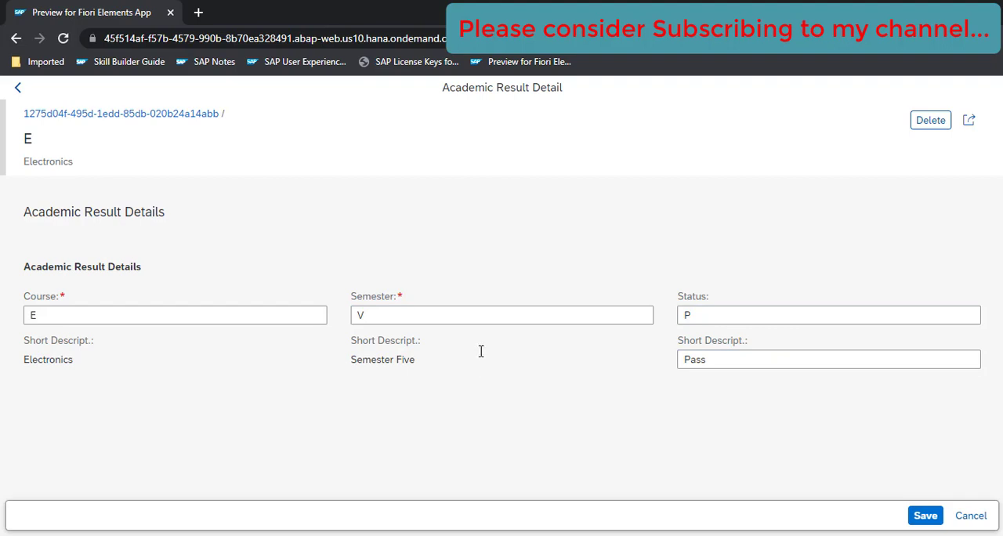
{"action": "left_click", "coordinate": [174, 314]}
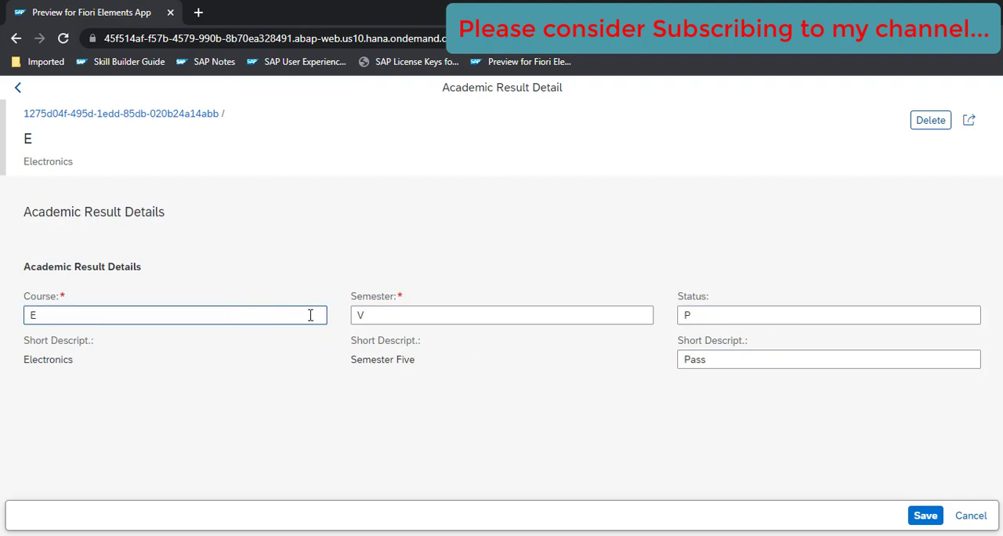
{"action": "mouse_move", "coordinate": [310, 334]}
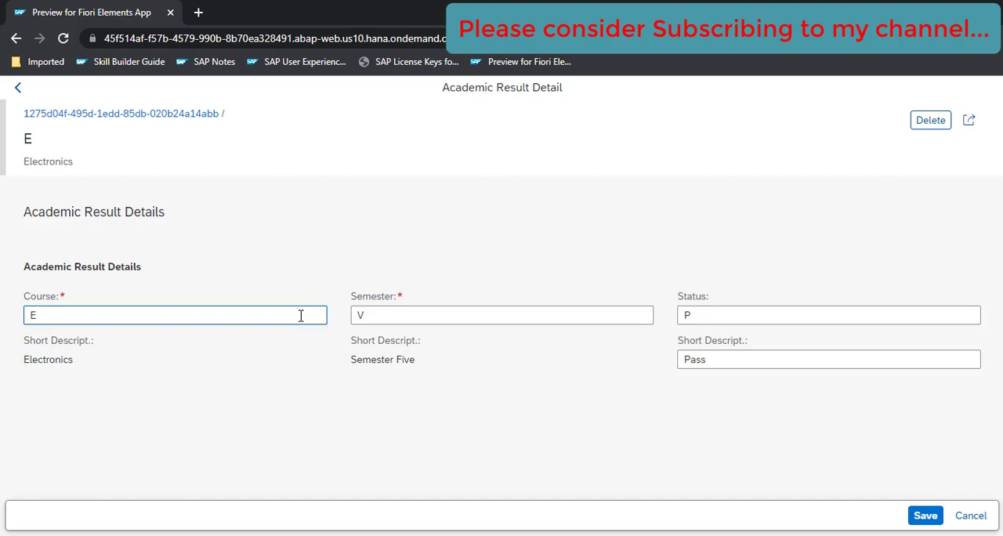
{"action": "mouse_move", "coordinate": [164, 390]}
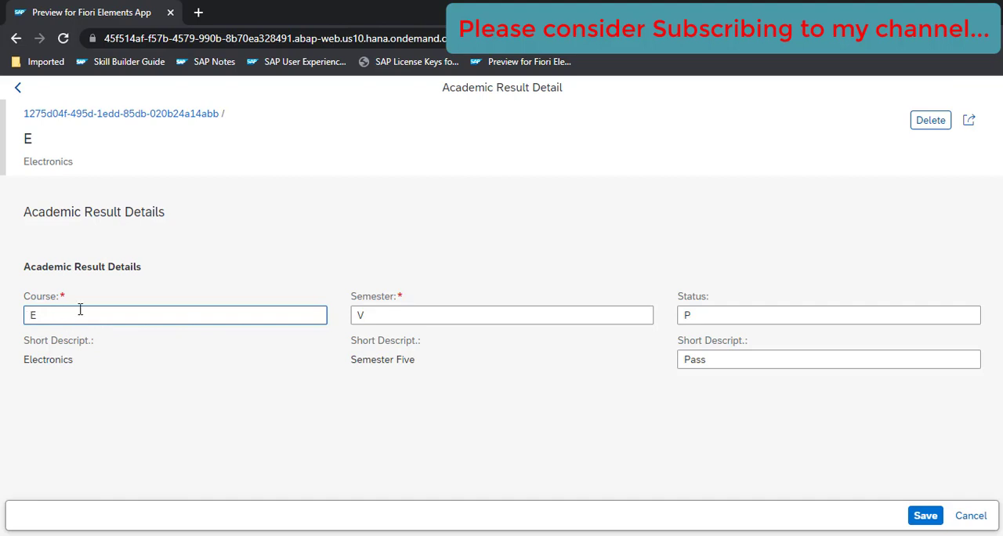
{"action": "mouse_move", "coordinate": [252, 319]}
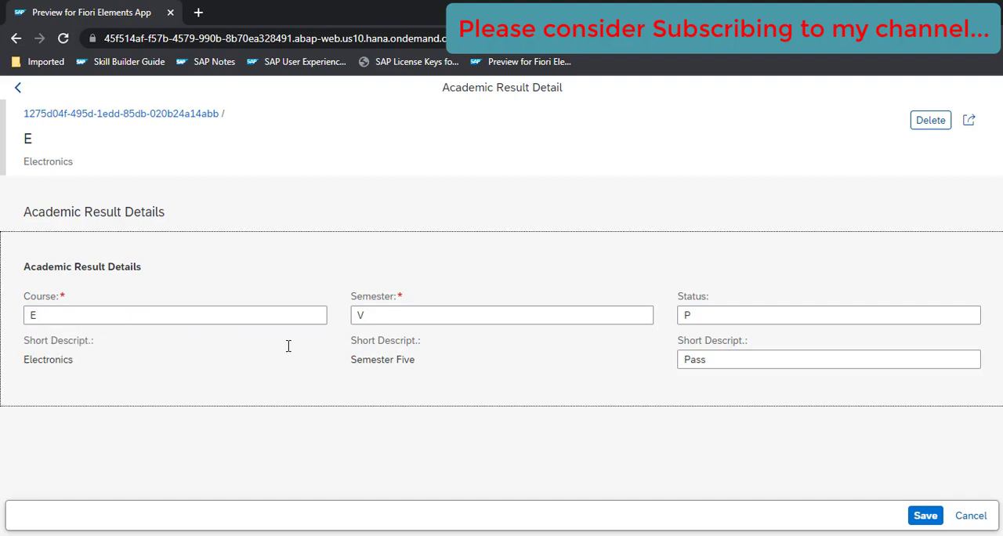
{"action": "mouse_move", "coordinate": [535, 273]}
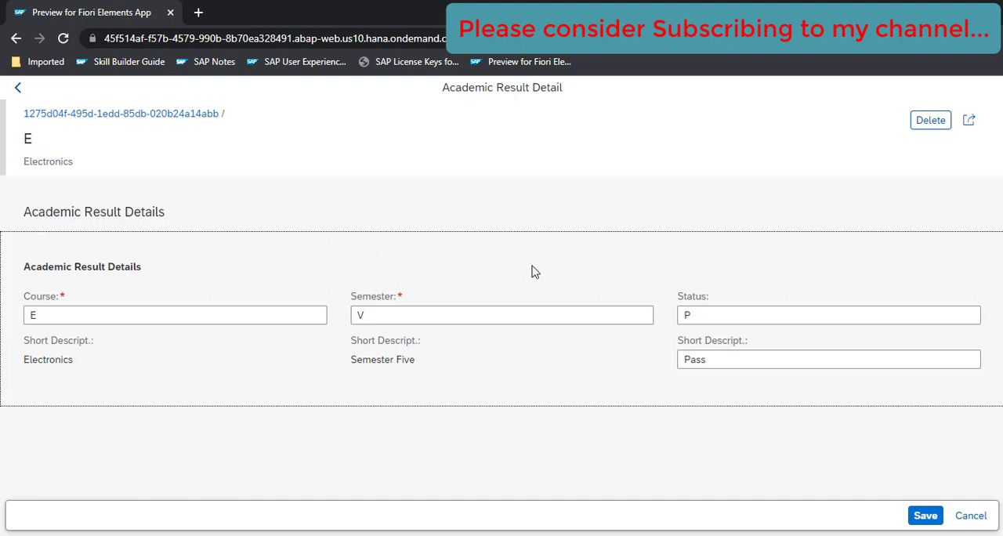
{"action": "mouse_move", "coordinate": [970, 515]}
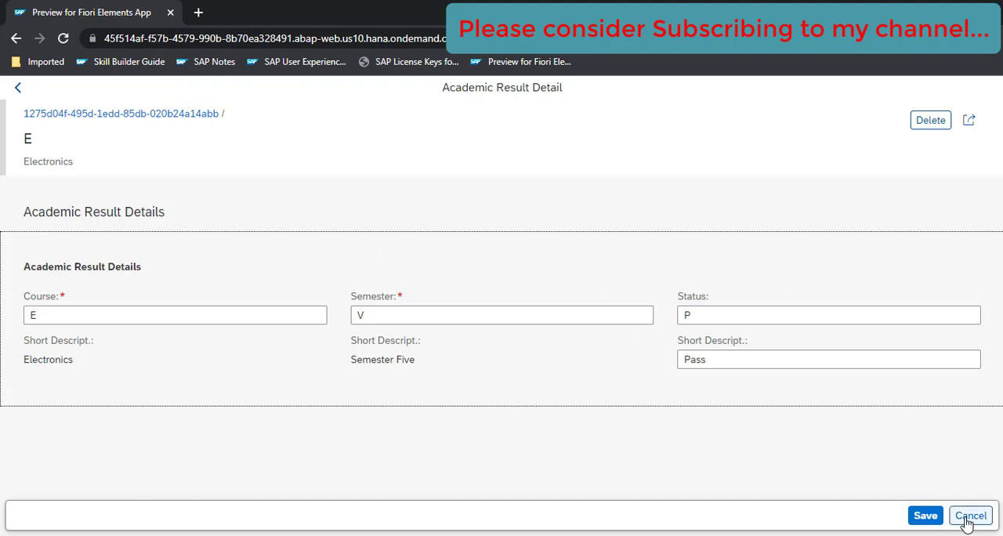
{"action": "left_click", "coordinate": [970, 515]}
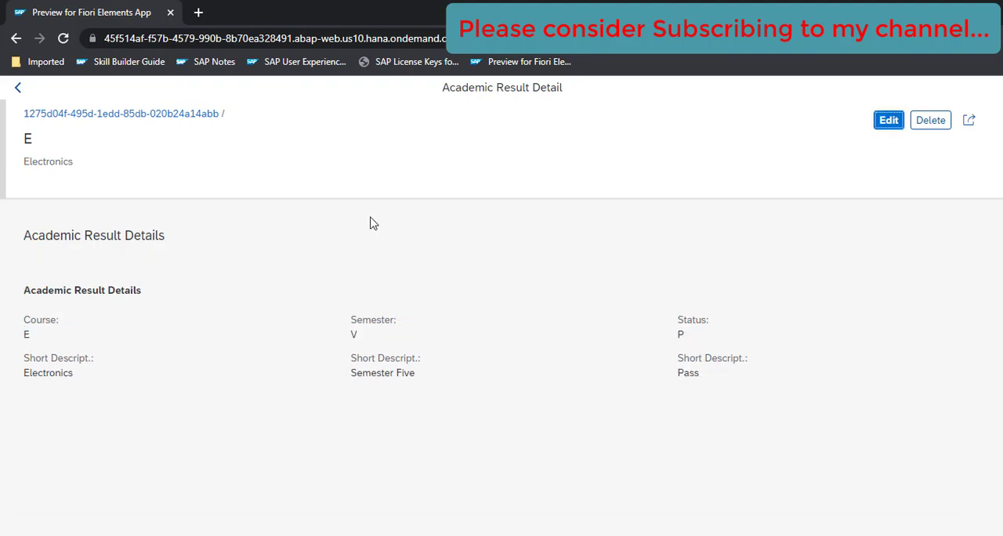
{"action": "left_click", "coordinate": [18, 87]}
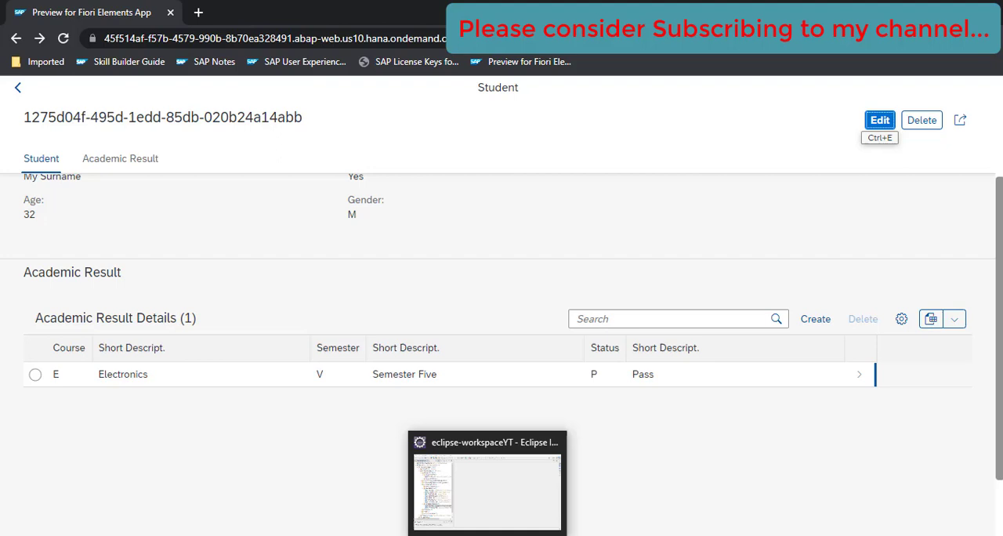
Step: Bring Eclipse forward to view the ZCIM_RAP_5000 project tree
{"action": "left_click", "coordinate": [486, 481]}
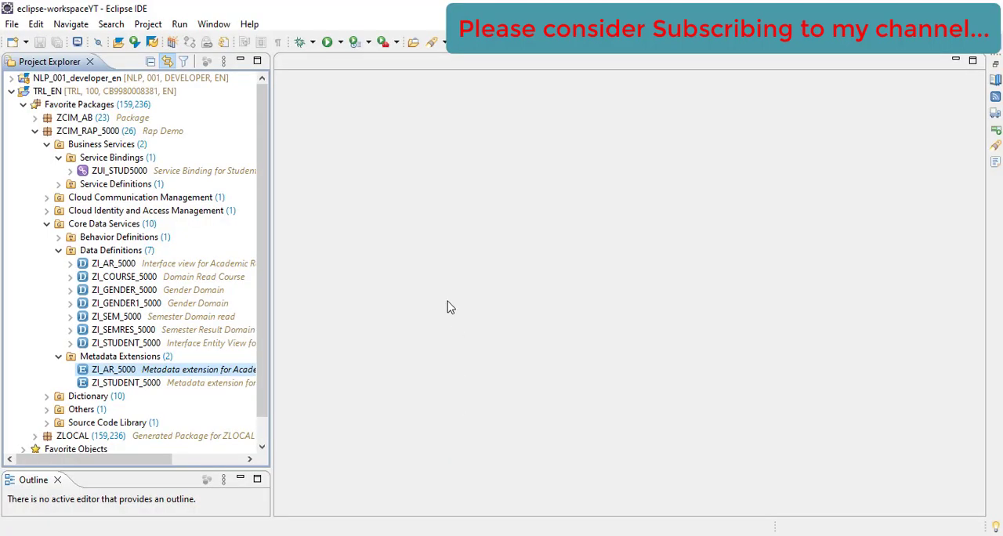
{"action": "mouse_move", "coordinate": [271, 279]}
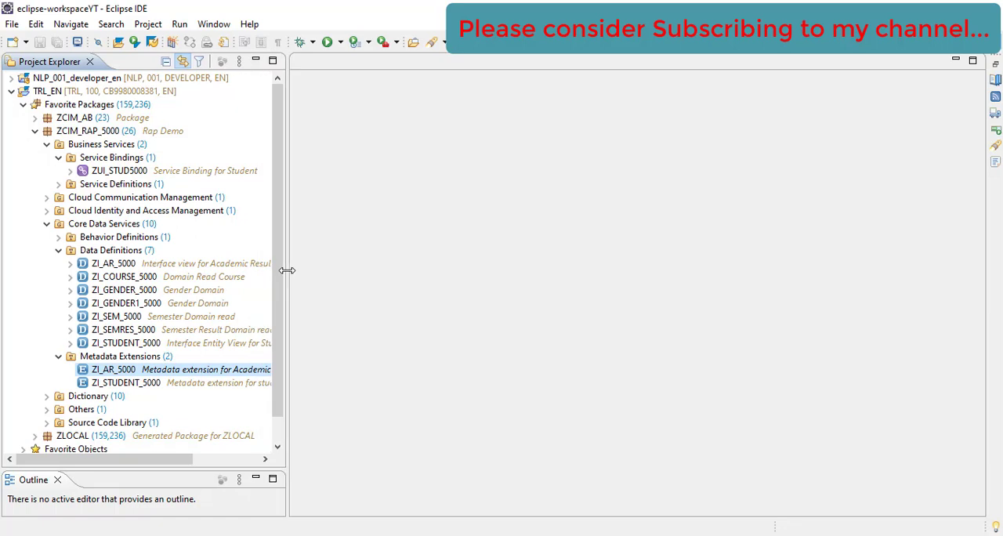
{"action": "mouse_move", "coordinate": [316, 285]}
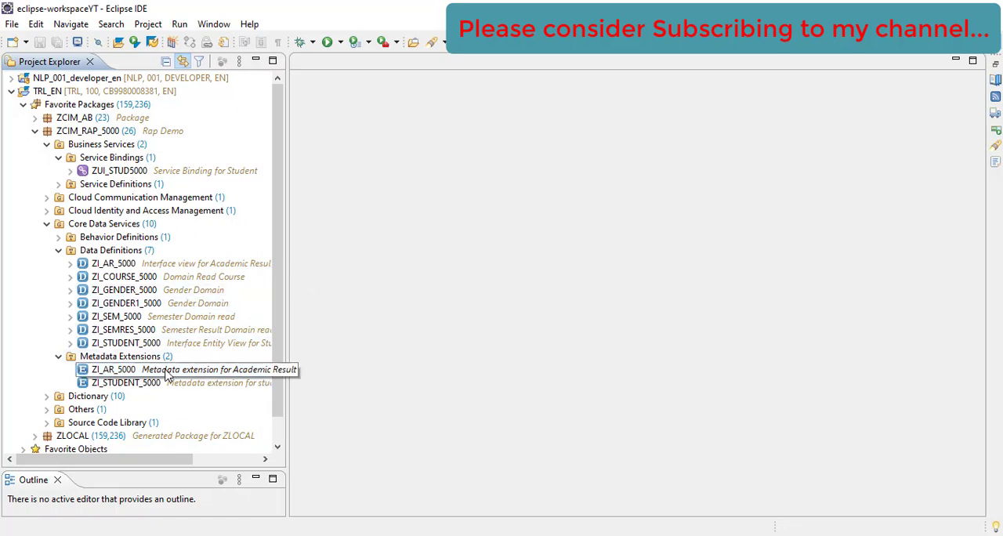
{"action": "mouse_move", "coordinate": [132, 370]}
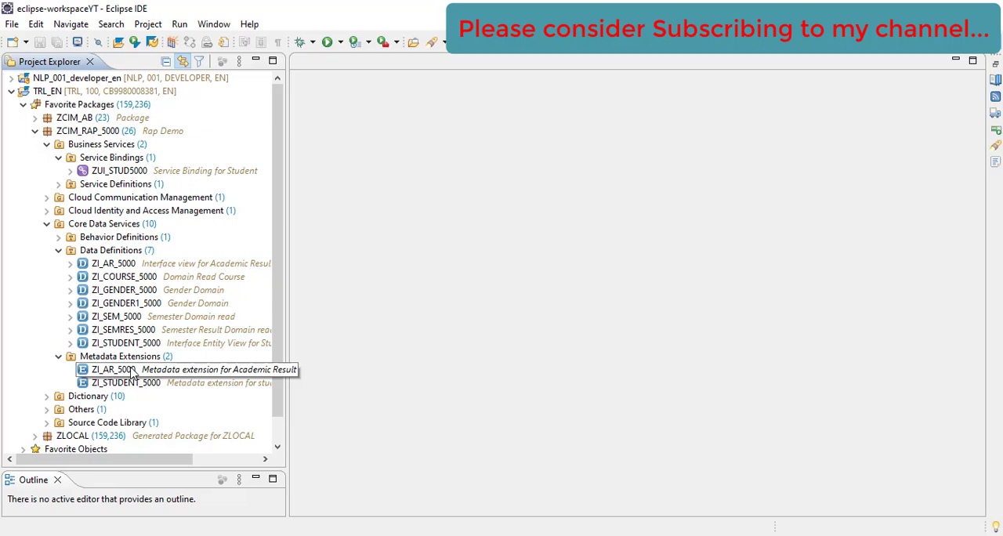
Step: Open ZI_AR_5000 and insert a blank line after line 28, above course
{"action": "double_click", "coordinate": [113, 369]}
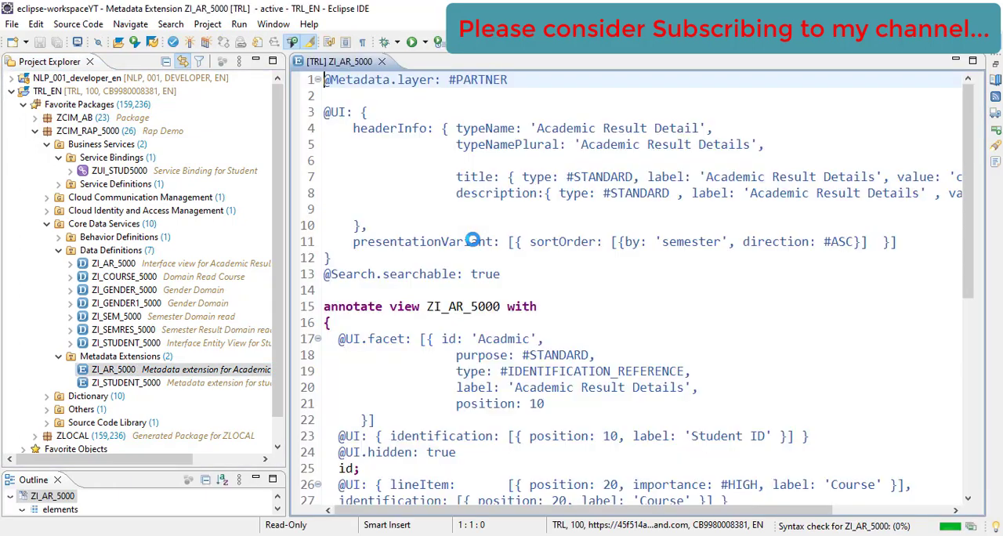
{"action": "scroll", "scroll_direction": "down", "scroll_amount": 3}
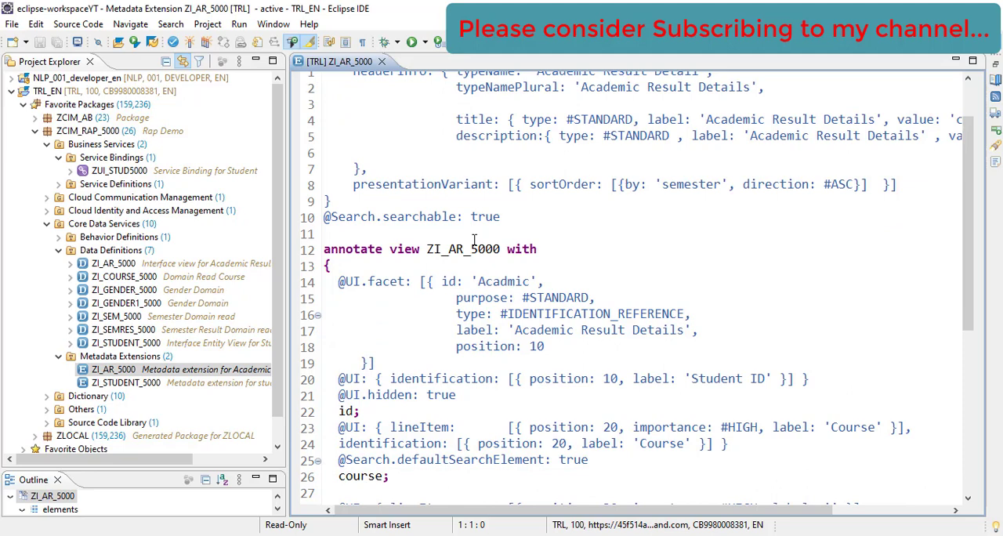
{"action": "scroll", "scroll_direction": "down", "scroll_amount": 3}
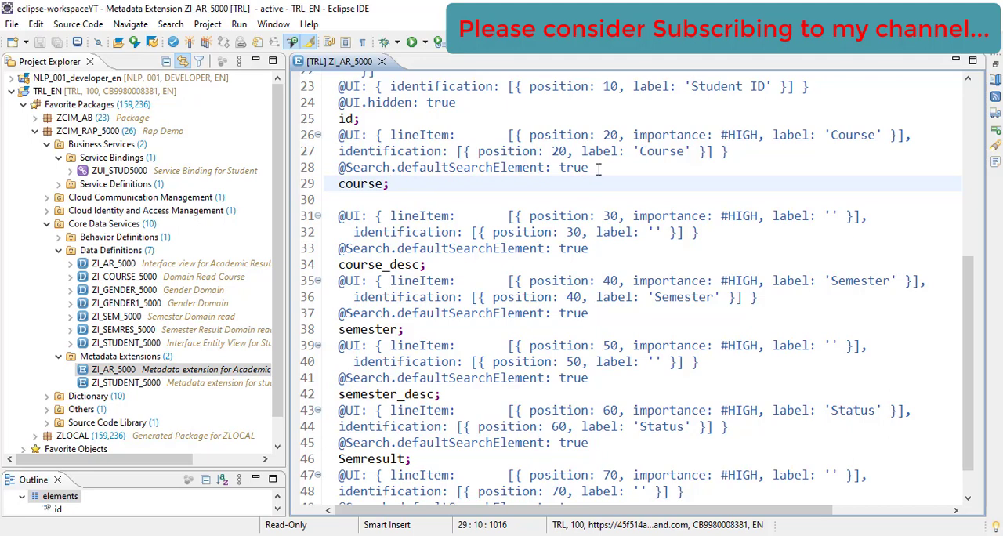
{"action": "left_click", "coordinate": [589, 167]}
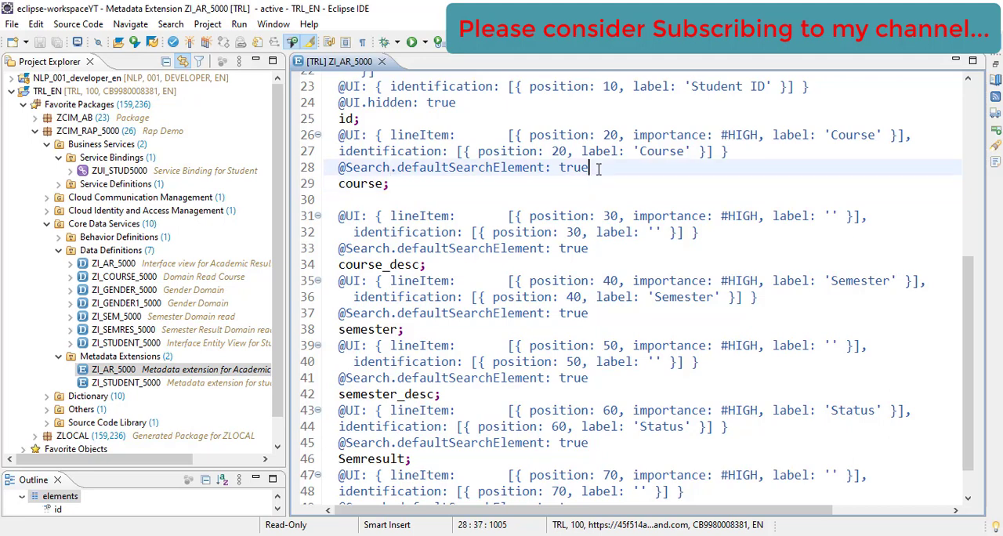
{"action": "key", "text": "Return"}
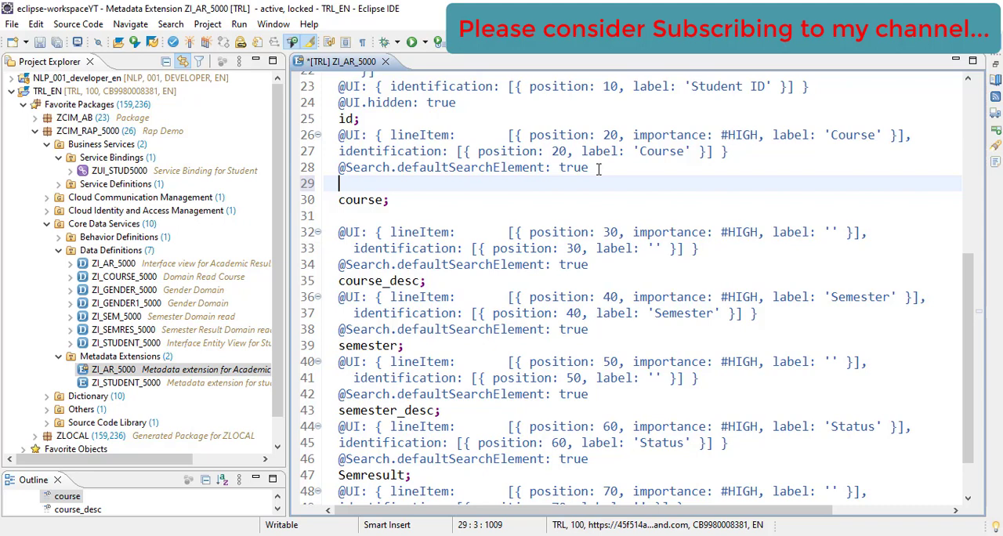
{"action": "type", "text": "@"}
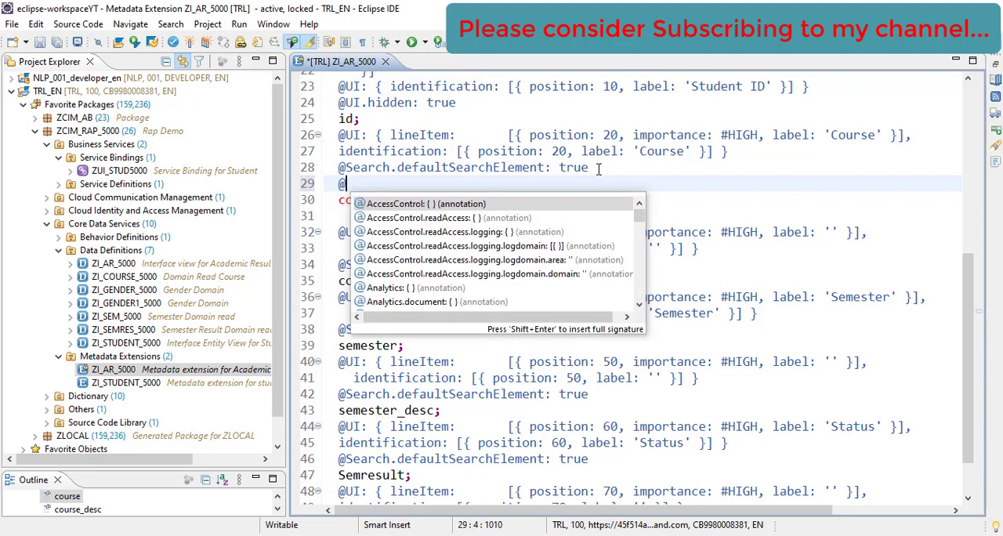
{"action": "type", "text": "consum"}
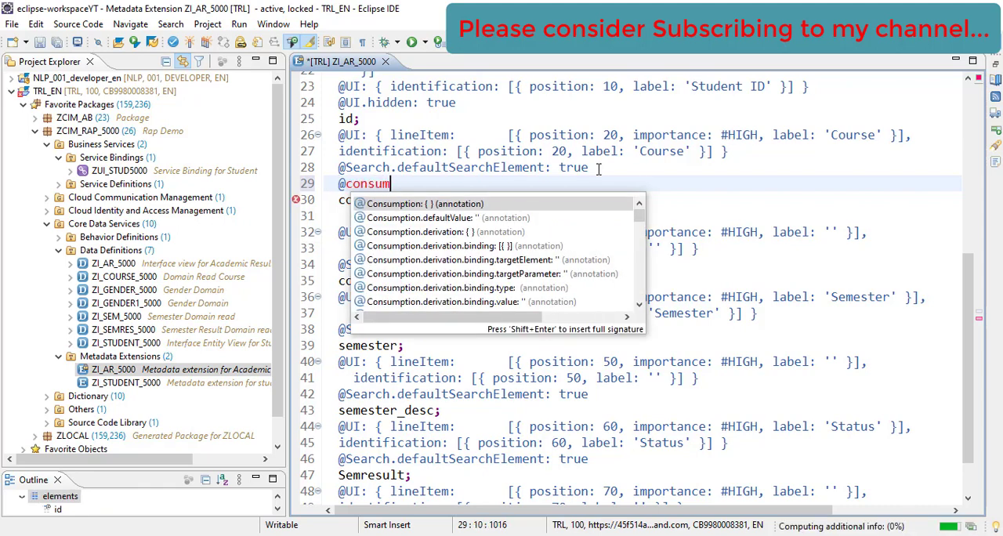
{"action": "left_click", "coordinate": [415, 204]}
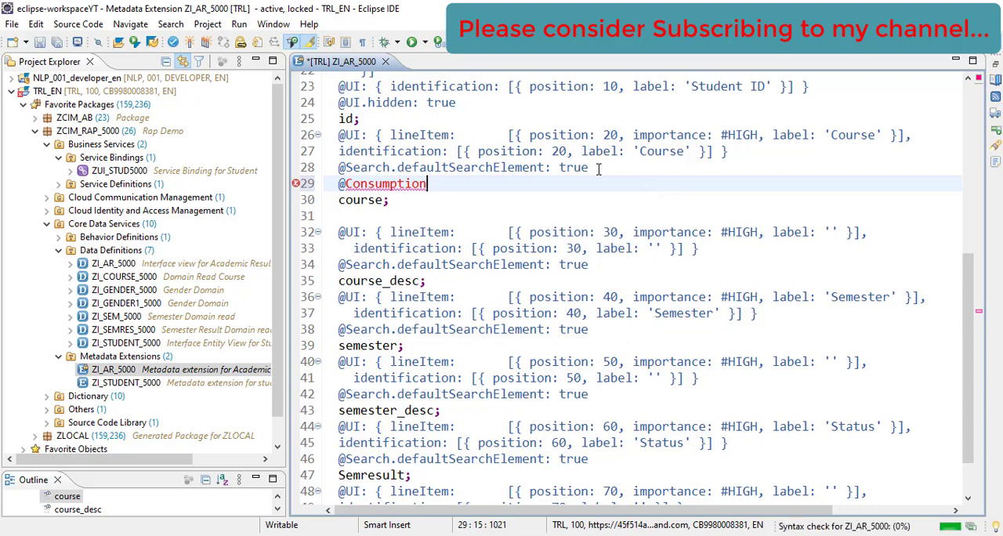
{"action": "type", "text": "."}
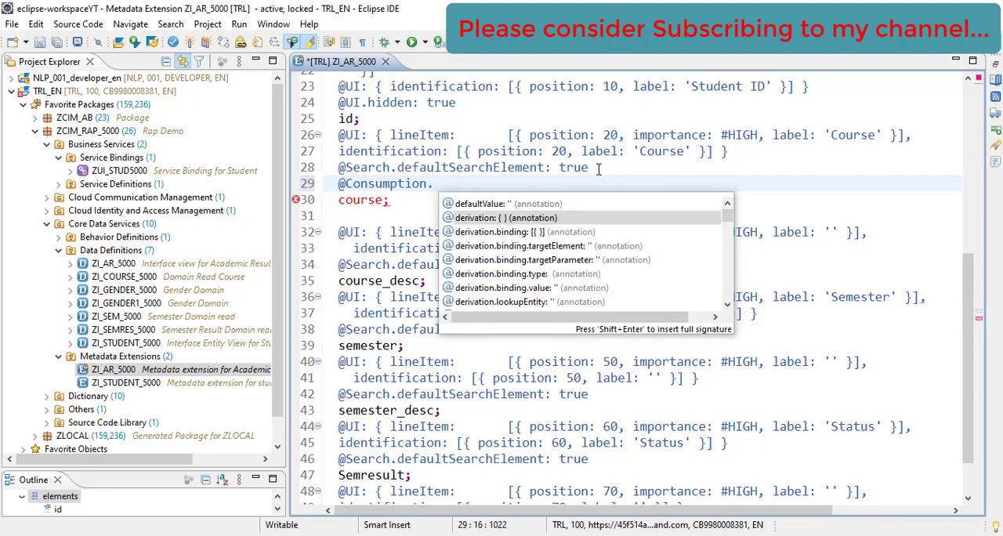
{"action": "type", "text": "valueHelpDefinition: [{"}
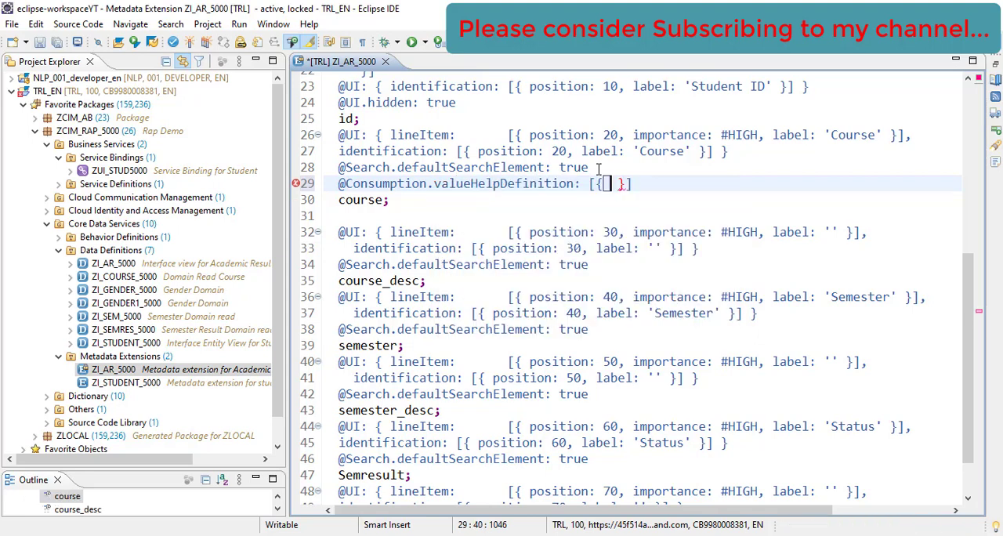
{"action": "key", "text": "Ctrl+Space"}
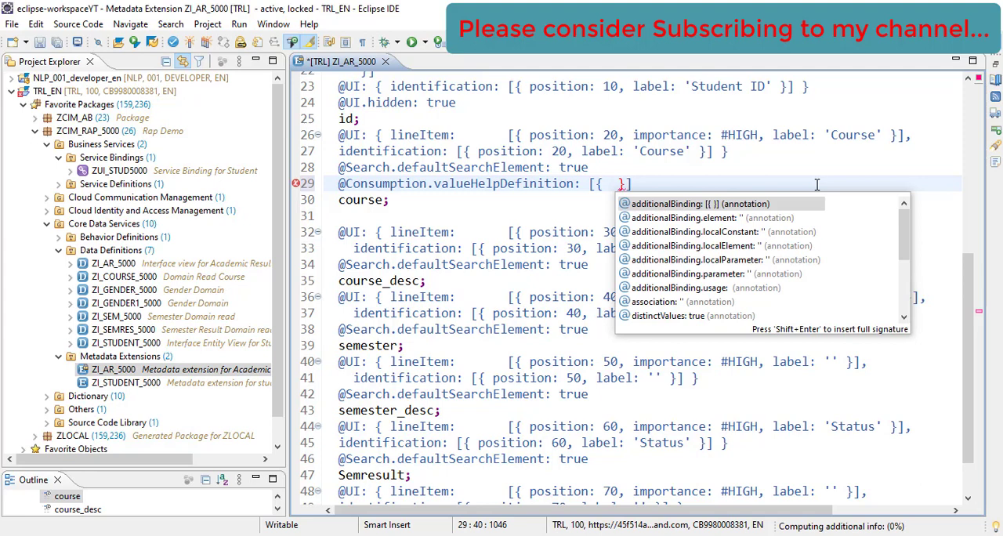
{"action": "type", "text": "entity"}
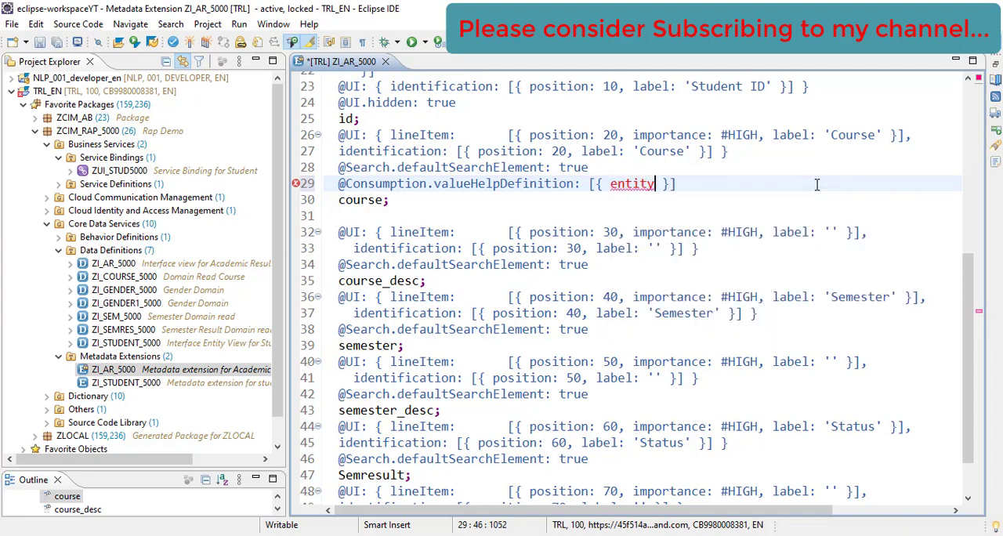
{"action": "type", "text": ": { name: ''"}
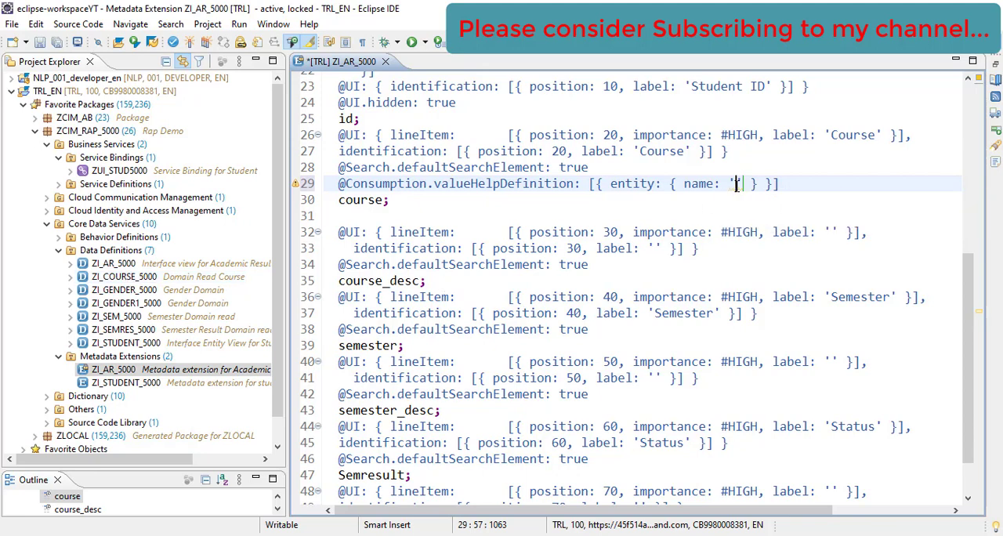
Step: Fill in entity name ZI_COURSE_5000 and element 'Value', checking the course view
{"action": "type", "text": "ZI"}
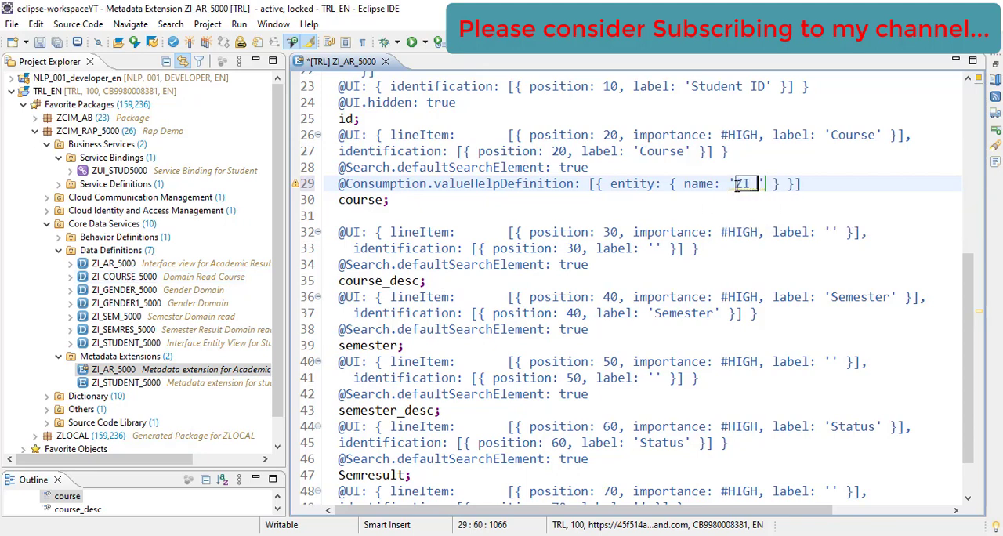
{"action": "type", "text": "_COURSE_5000', element:"}
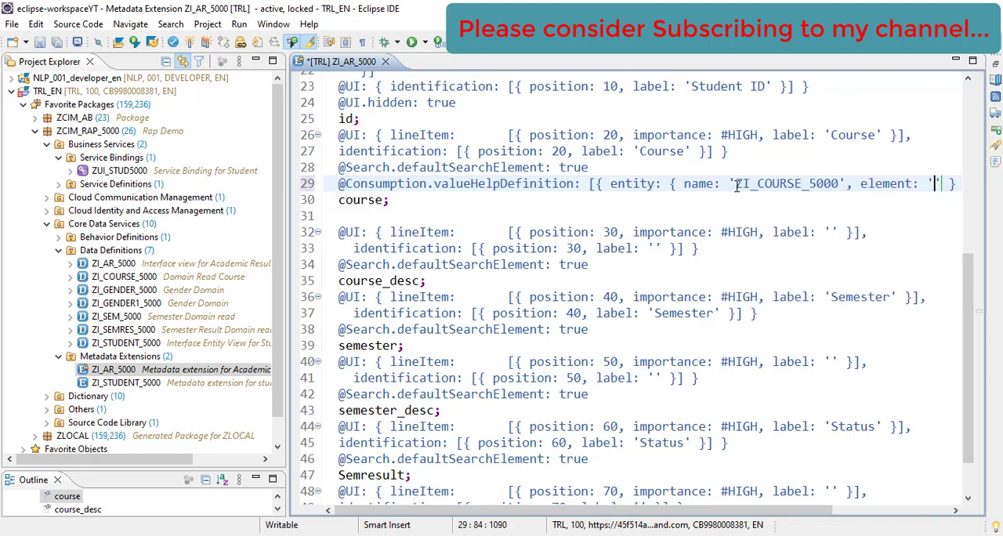
{"action": "type", "text": "M"}
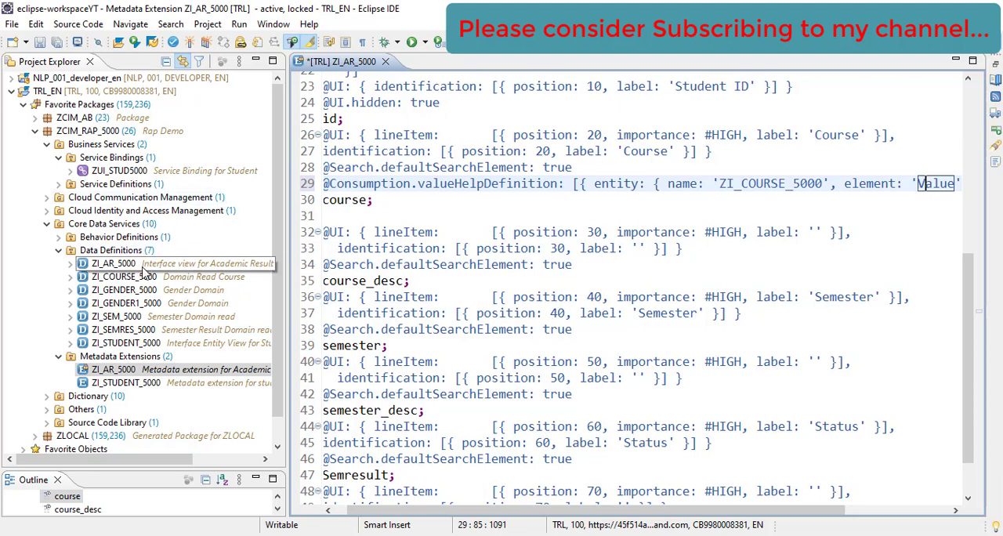
{"action": "double_click", "coordinate": [122, 275]}
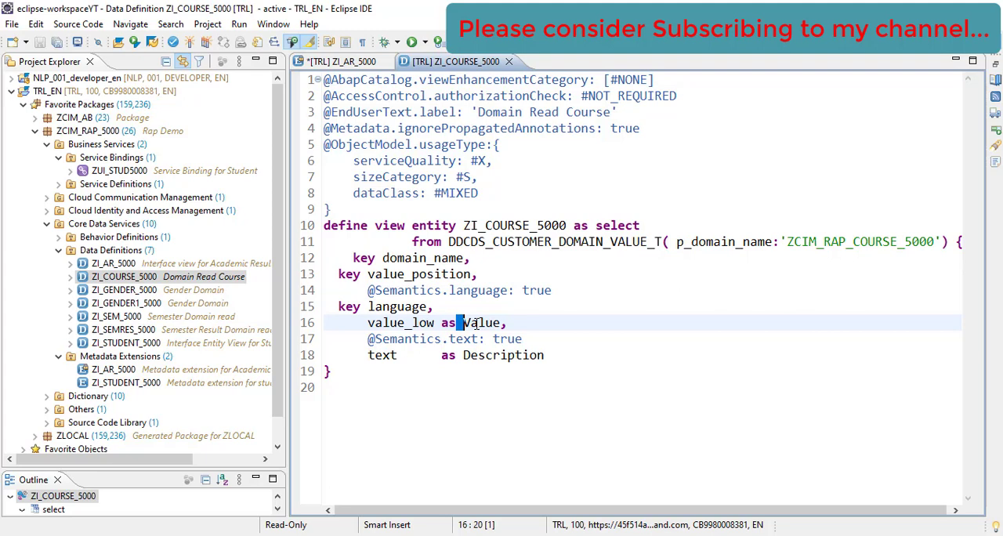
{"action": "double_click", "coordinate": [481, 321]}
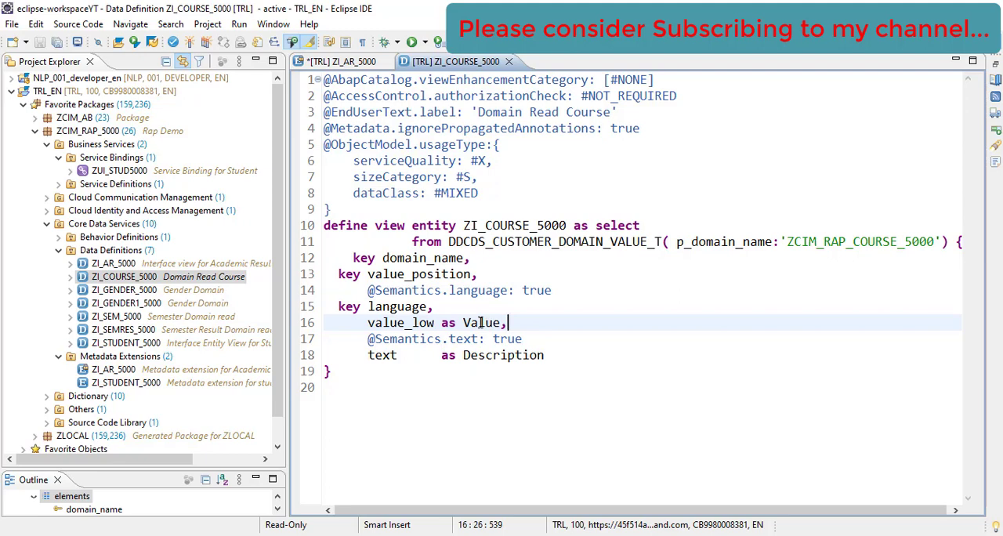
{"action": "double_click", "coordinate": [481, 322]}
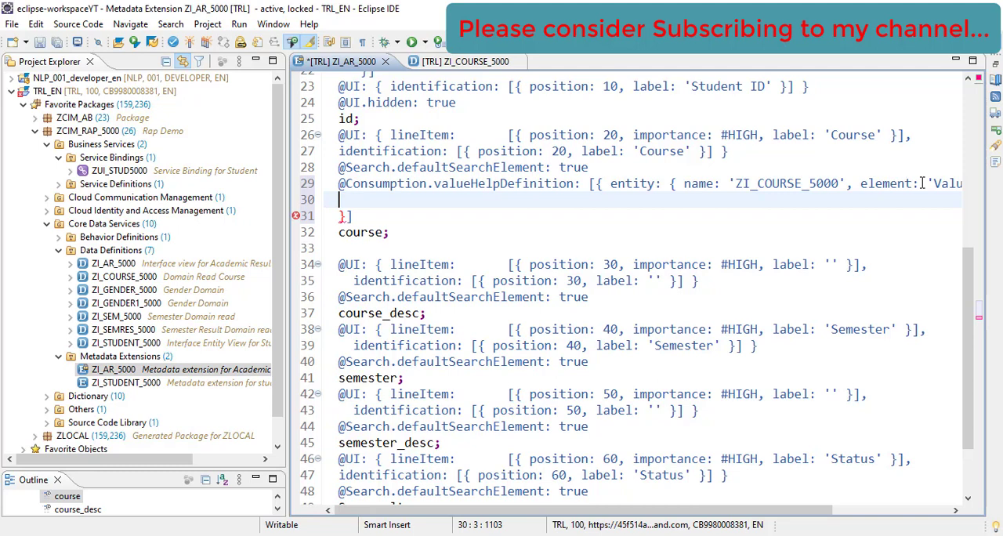
Step: Add additionalBinding mapping localElement 'course_desc' to element 'Description'
{"action": "type", "text": "add"}
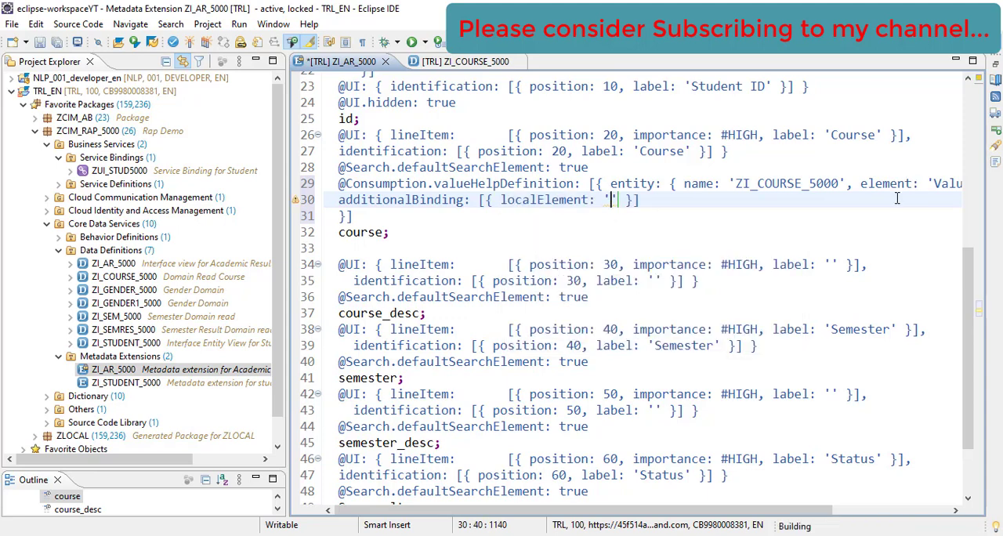
{"action": "double_click", "coordinate": [378, 312]}
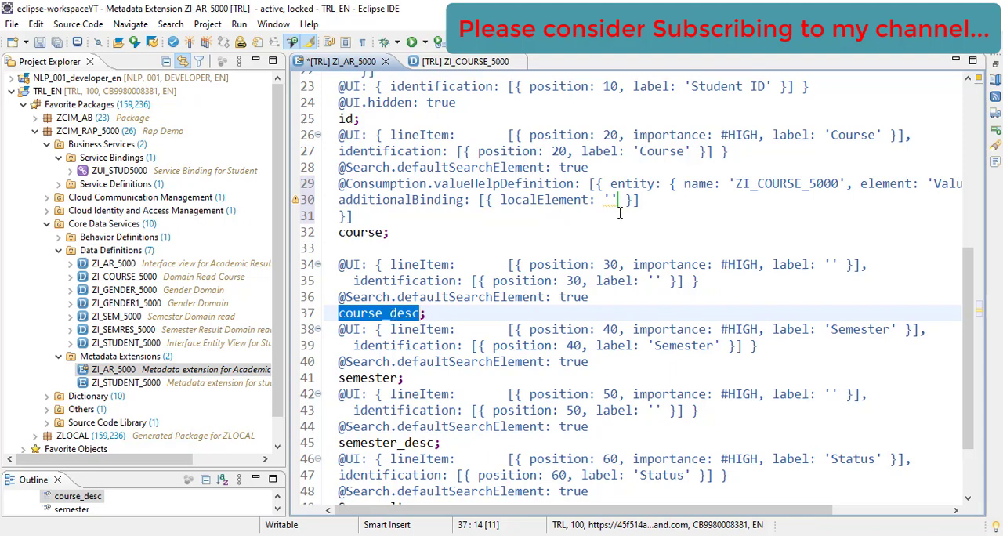
{"action": "left_click", "coordinate": [615, 199]}
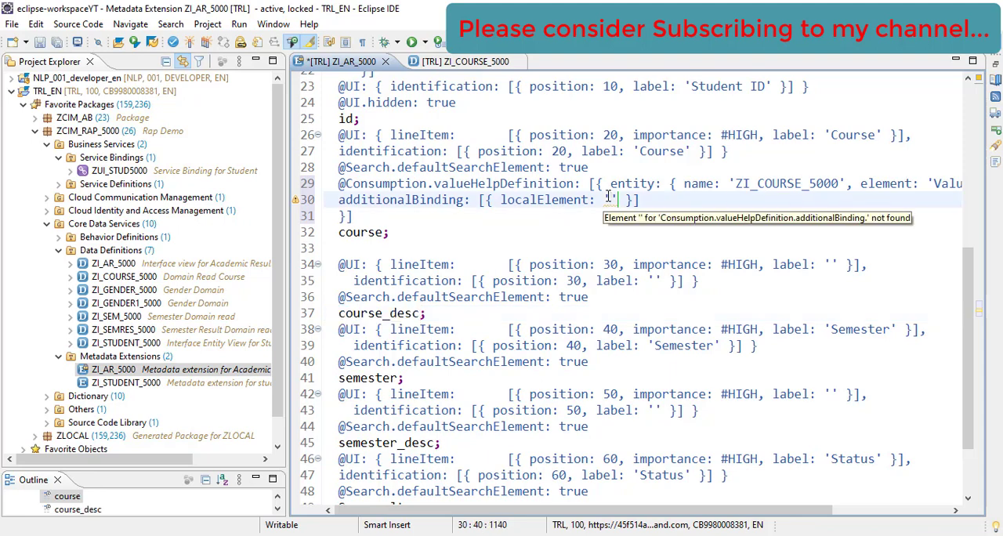
{"action": "type", "text": "course_desc"}
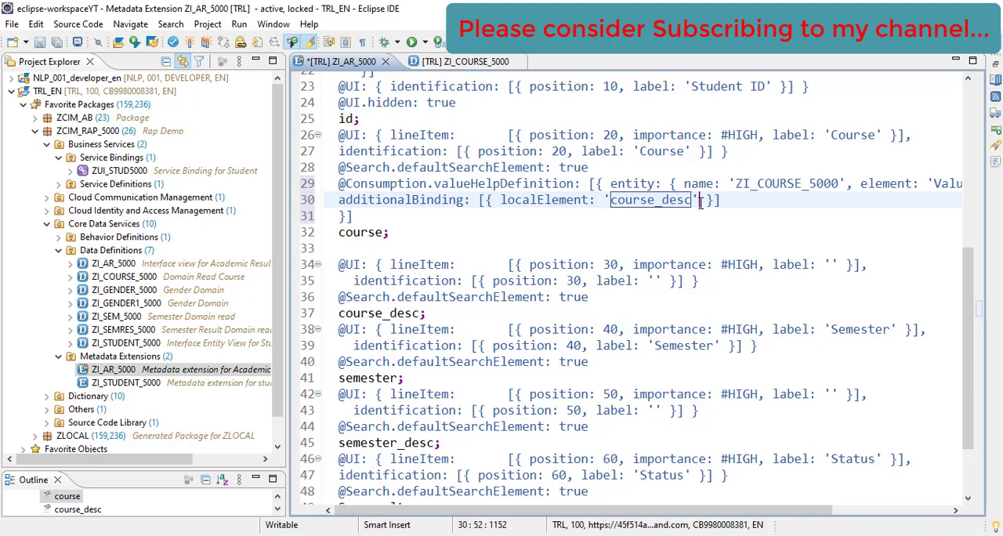
{"action": "type", "text": ", element: '"}
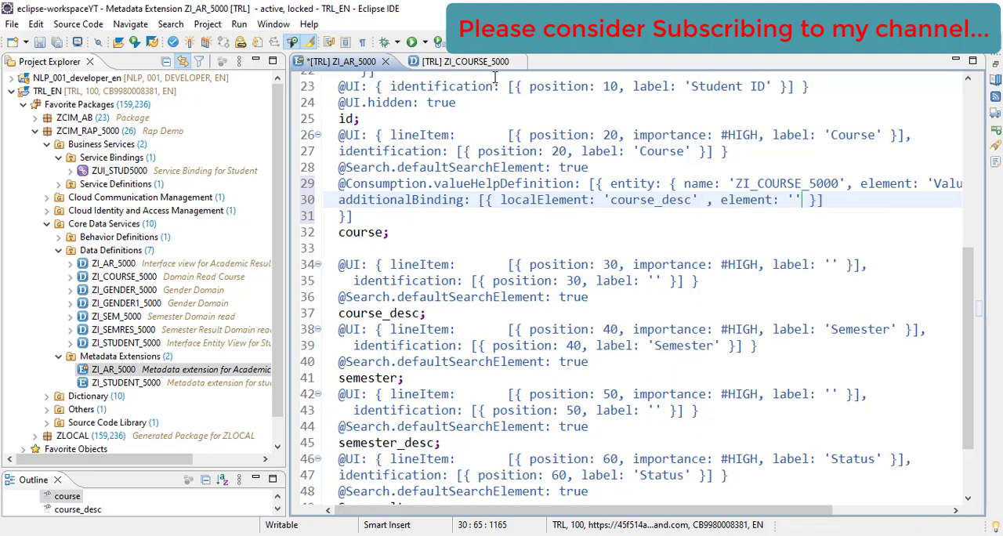
{"action": "left_click", "coordinate": [462, 61]}
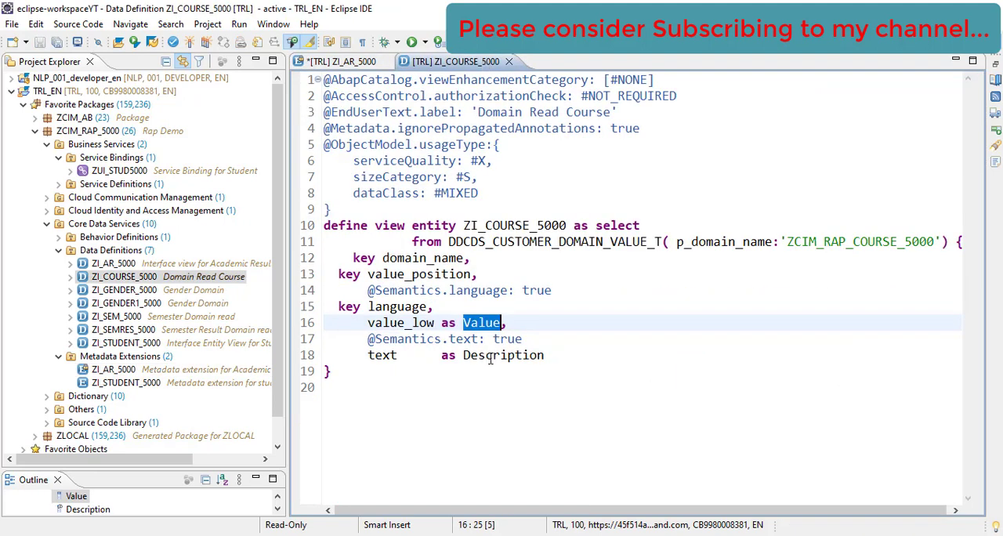
{"action": "double_click", "coordinate": [503, 355]}
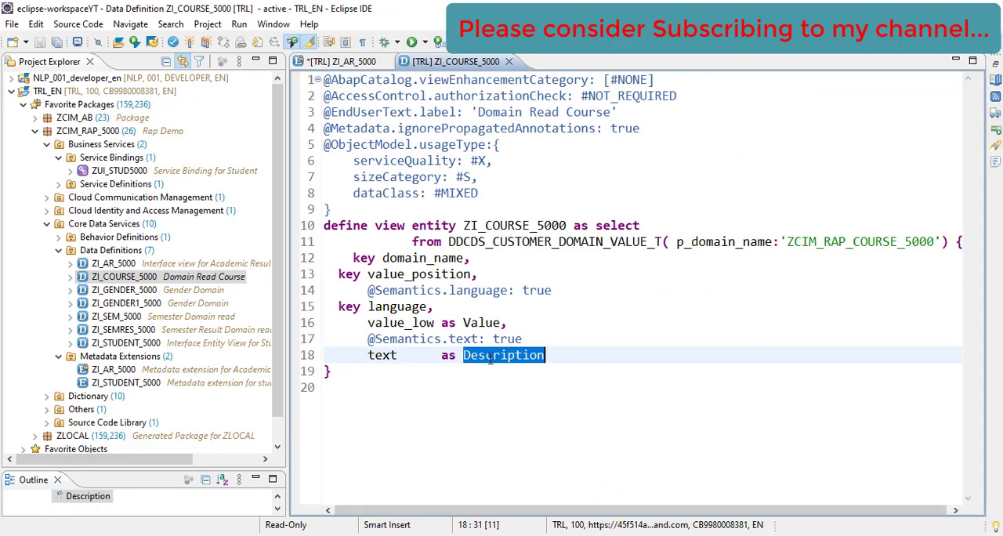
{"action": "left_click", "coordinate": [344, 61]}
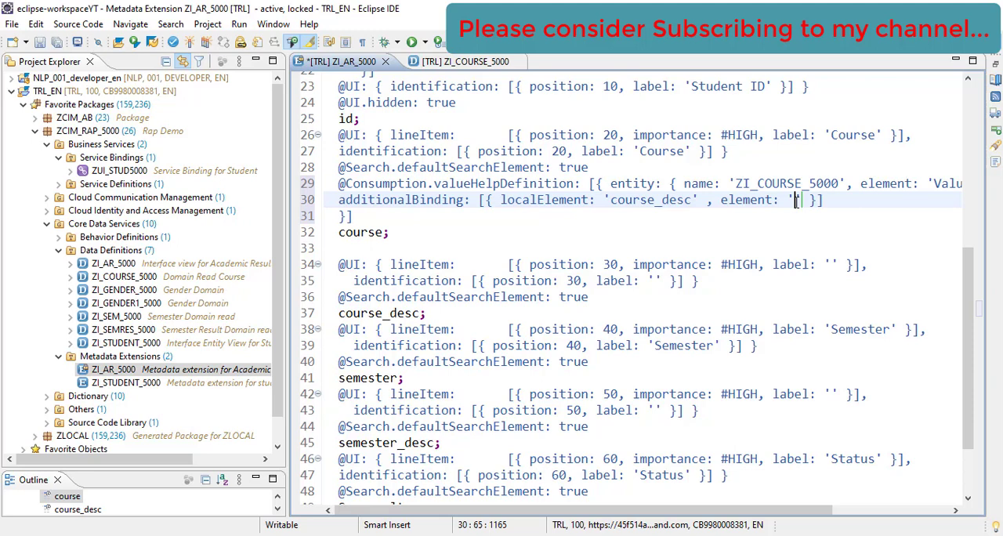
{"action": "type", "text": "Description"}
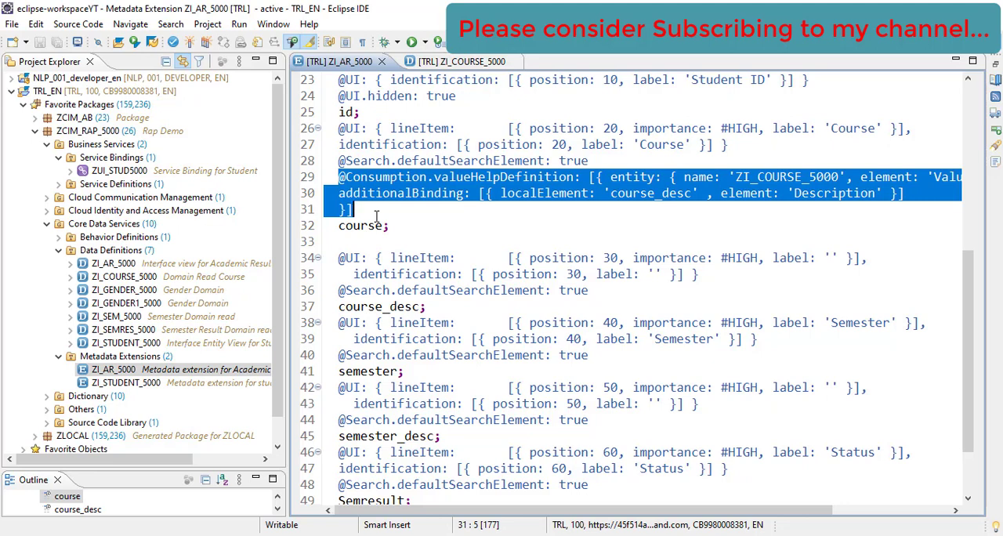
{"action": "mouse_move", "coordinate": [528, 353]}
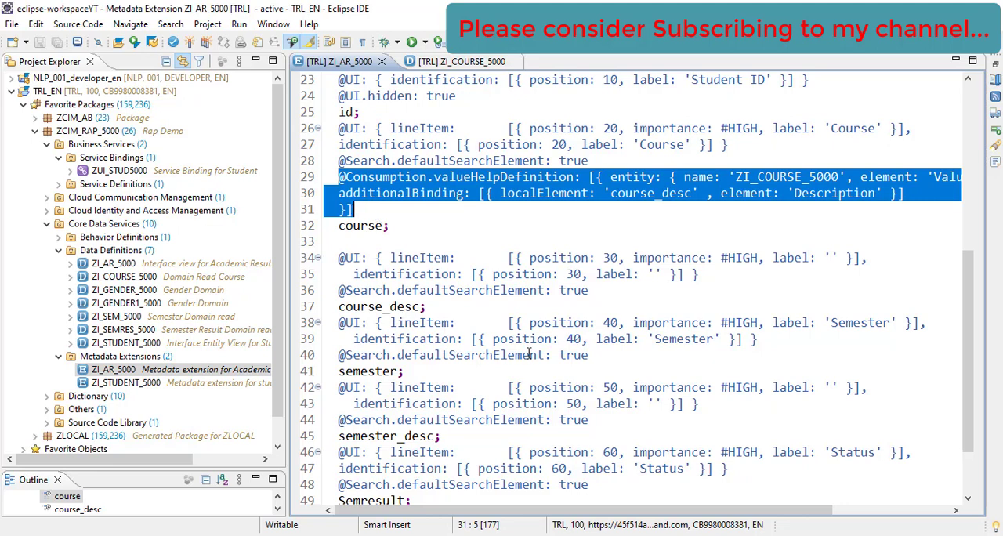
Step: Paste the value help above semester, targeting ZI_SEM_5000 and binding semester_desc
{"action": "left_click", "coordinate": [596, 355]}
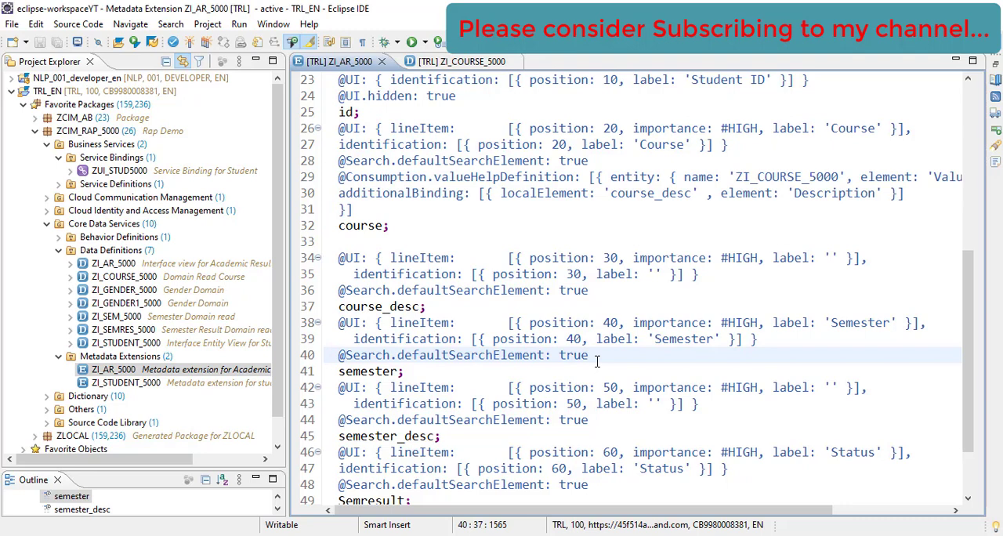
{"action": "key", "text": "Return"}
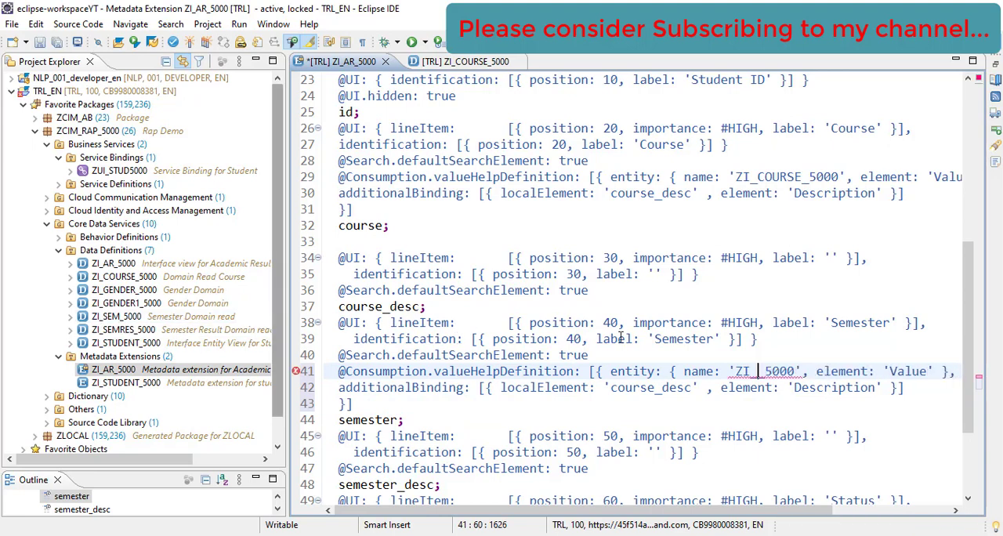
{"action": "type", "text": "SEM_"}
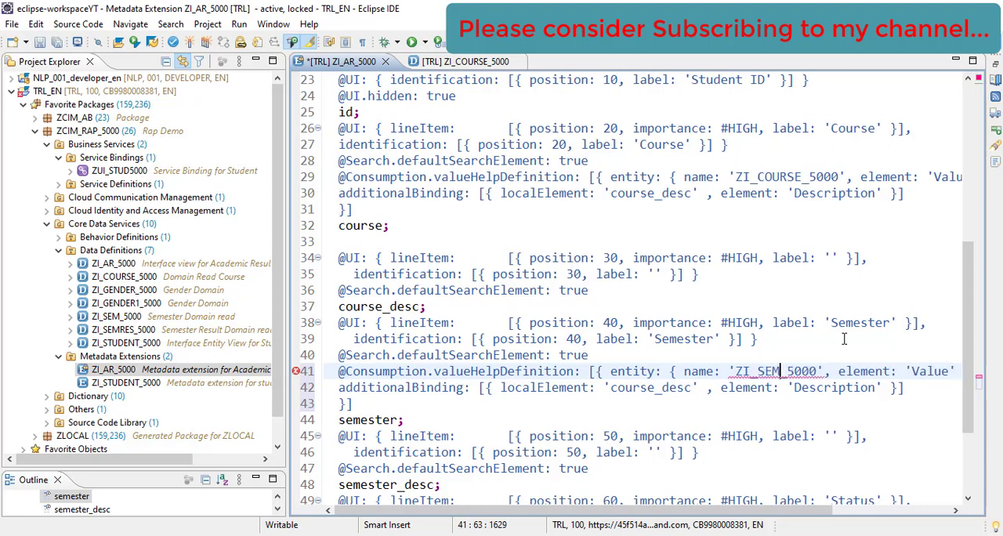
{"action": "double_click", "coordinate": [930, 371]}
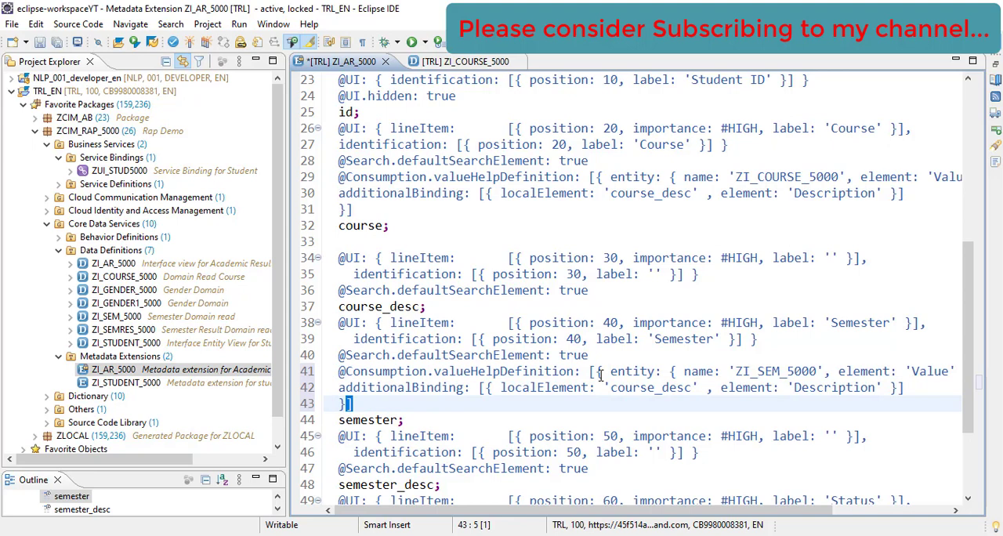
{"action": "double_click", "coordinate": [649, 387]}
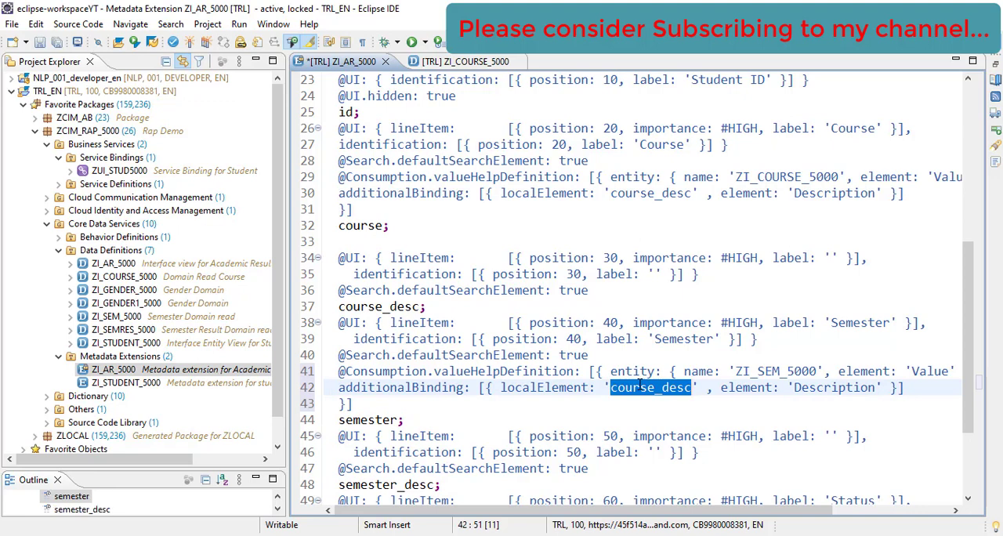
{"action": "type", "text": "semester_desc"}
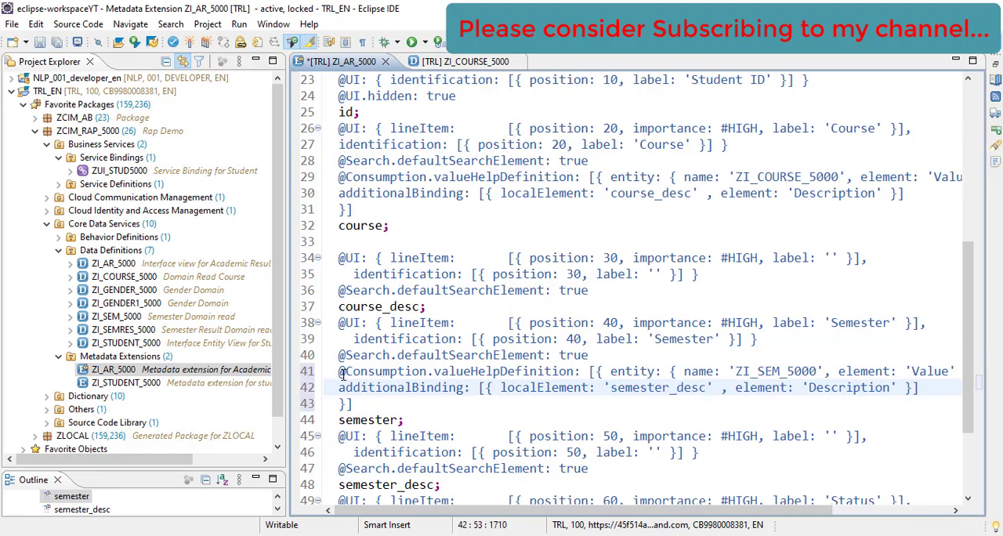
{"action": "left_click_drag", "start_coordinate": [339, 370], "coordinate": [352, 402]}
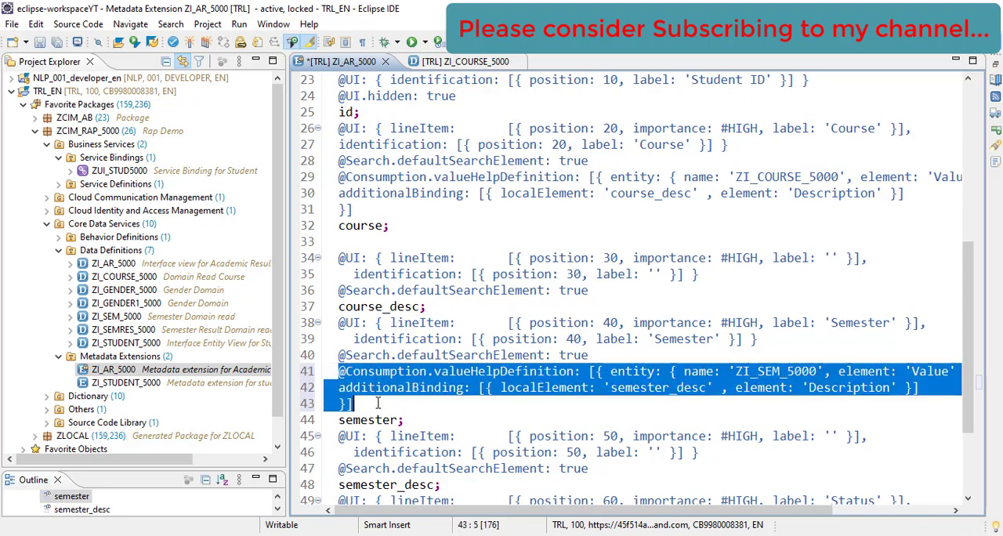
Step: Paste the value help under Status and begin renaming its entity to ZI_SEMRES_5000
{"action": "scroll", "scroll_direction": "down", "scroll_amount": 3}
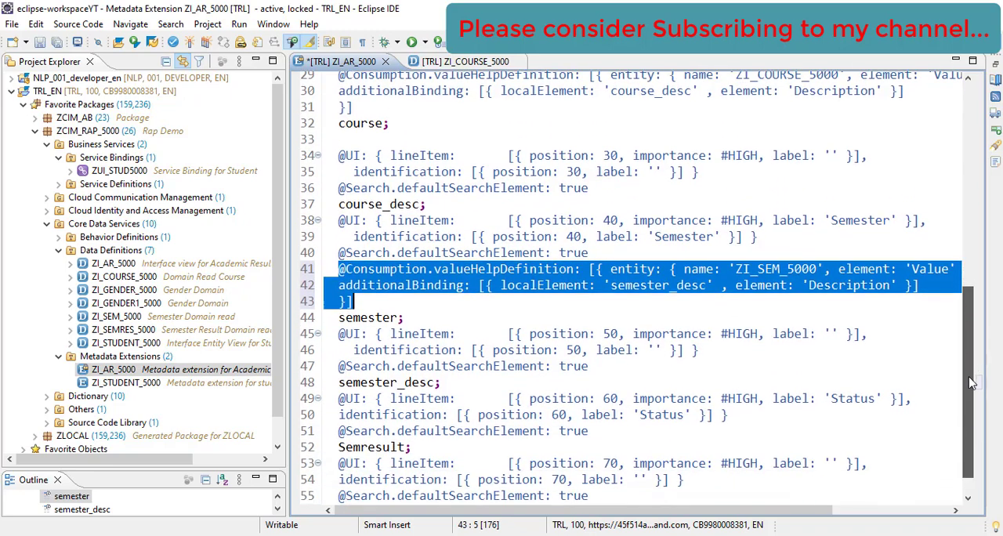
{"action": "scroll", "scroll_direction": "down", "scroll_amount": 3}
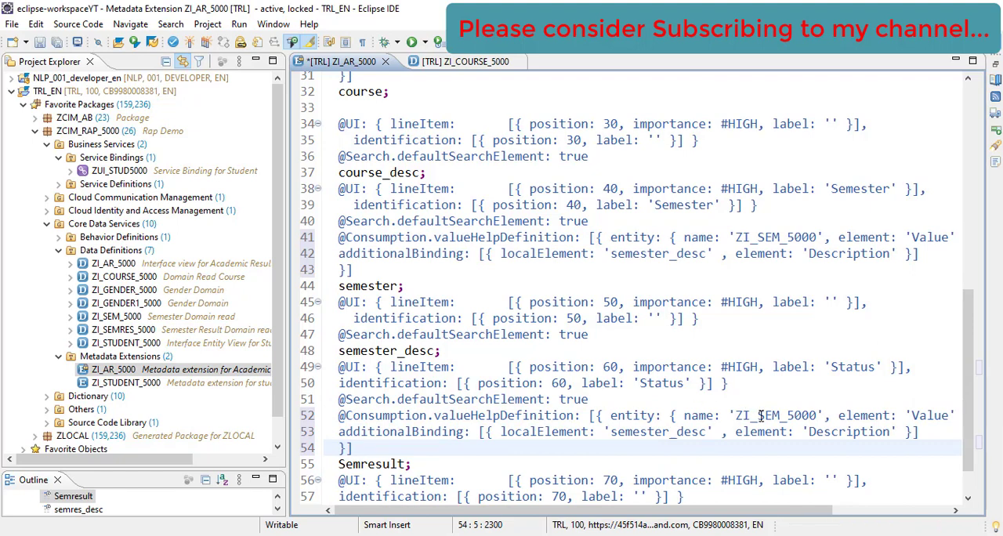
{"action": "left_click", "coordinate": [780, 415]}
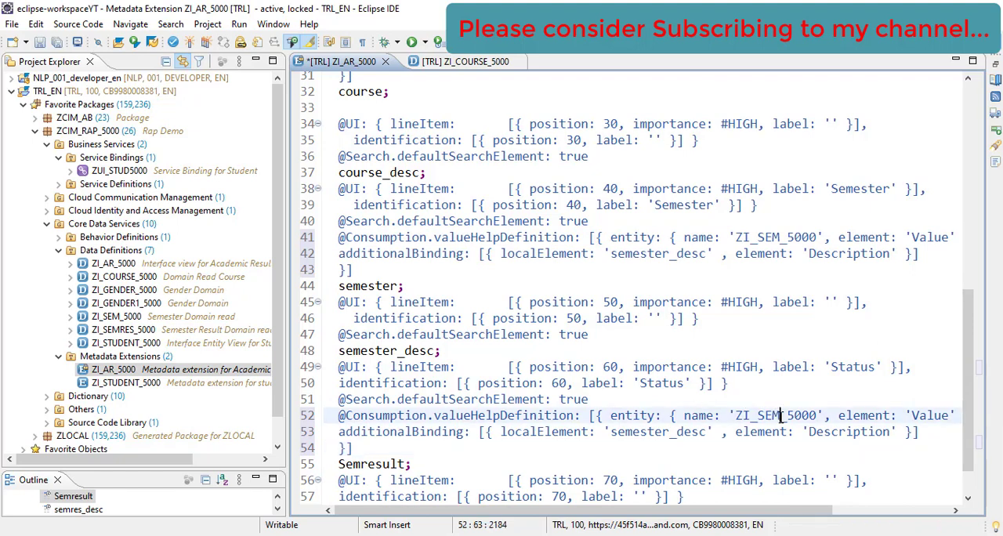
{"action": "type", "text": "RES"}
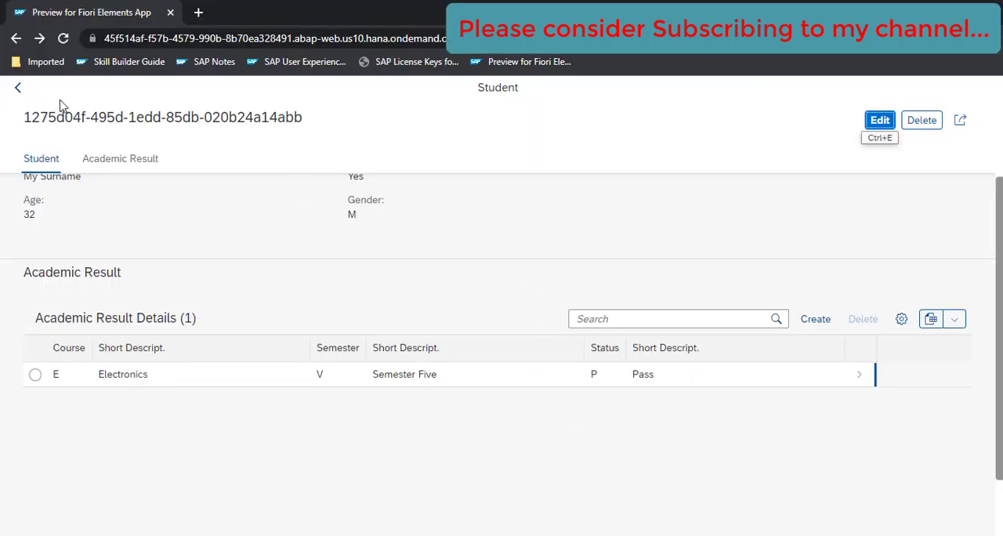
Step: Open the second student and start a new academic result
{"action": "left_click", "coordinate": [18, 87]}
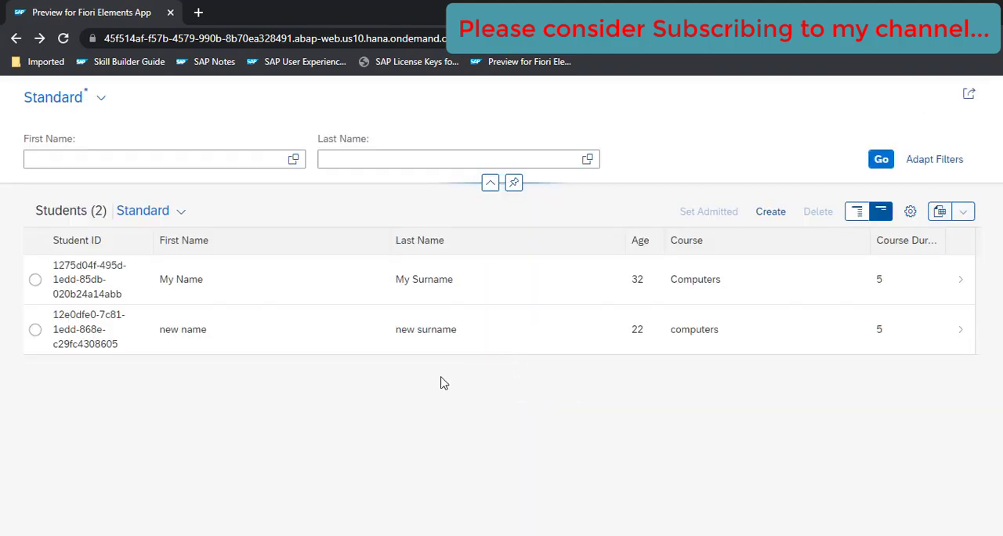
{"action": "mouse_move", "coordinate": [537, 322]}
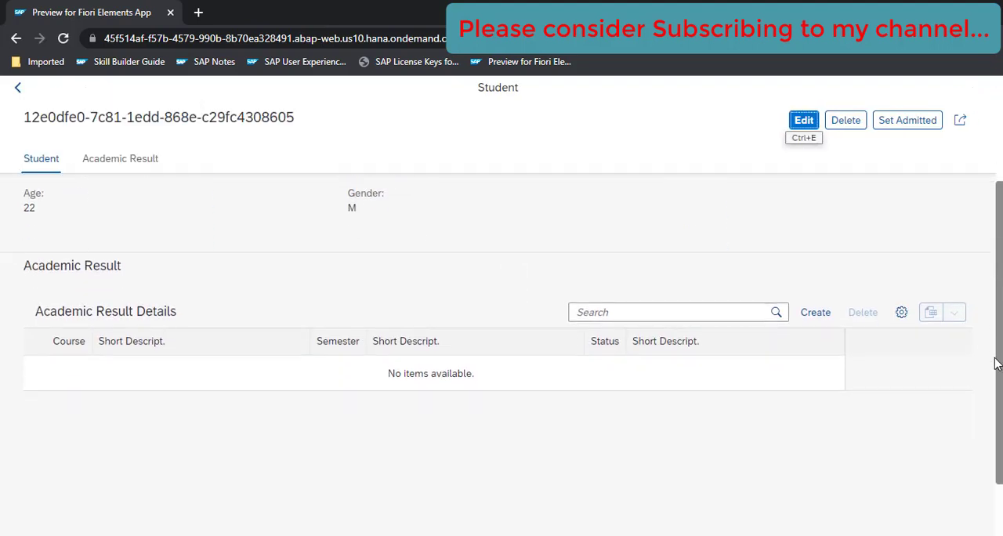
{"action": "left_click", "coordinate": [815, 312]}
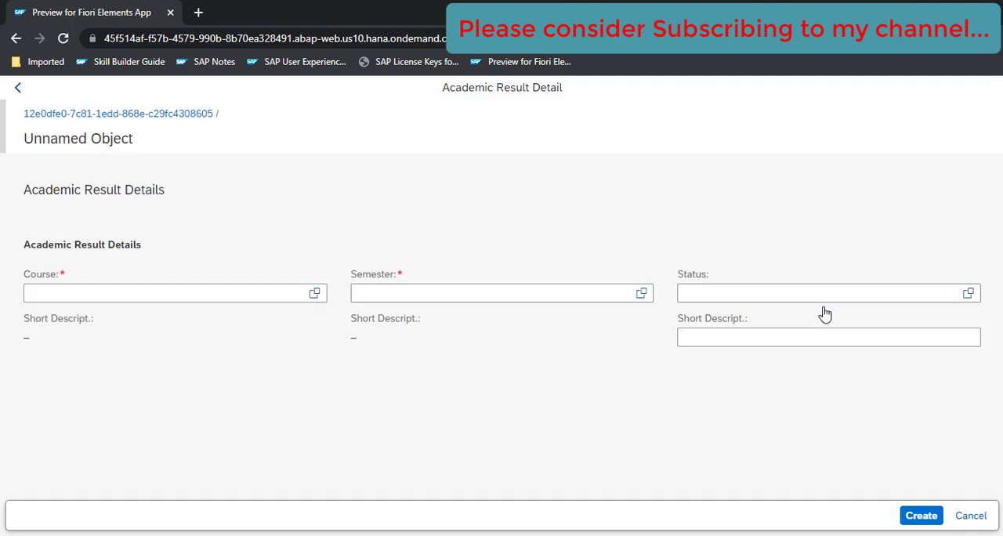
{"action": "mouse_move", "coordinate": [304, 342]}
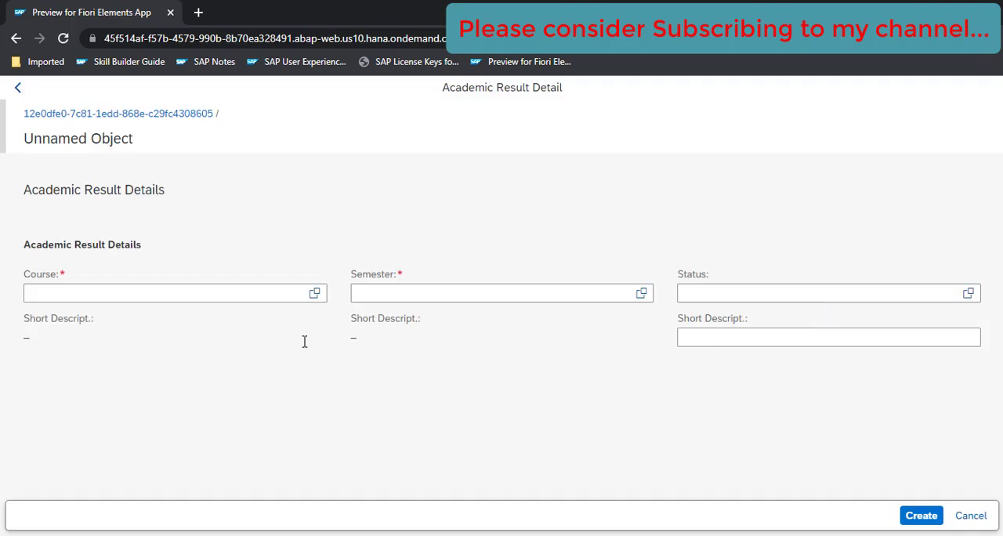
Step: Pick Electronics (E) as the Course, confirming its description is read-only
{"action": "left_click", "coordinate": [494, 292]}
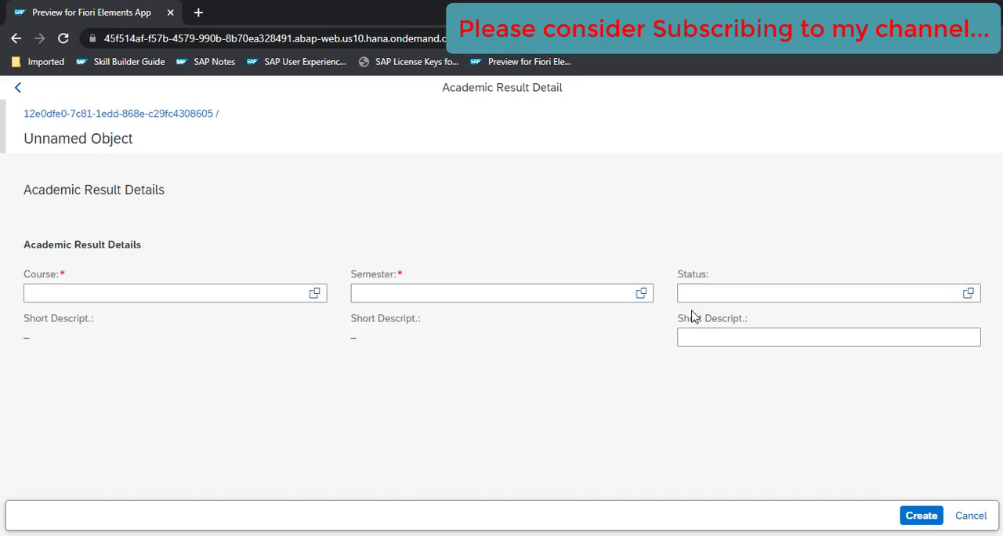
{"action": "left_click", "coordinate": [315, 292]}
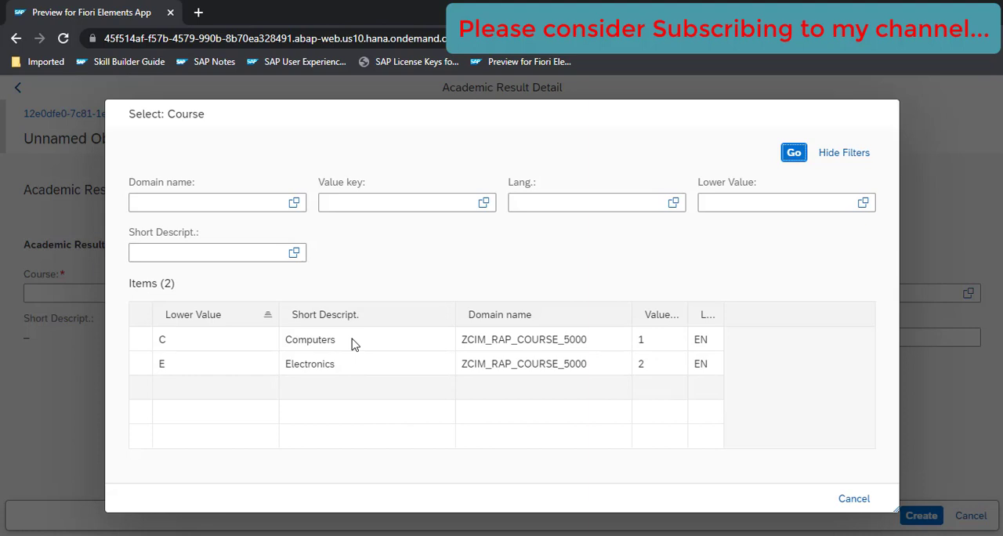
{"action": "mouse_move", "coordinate": [391, 334]}
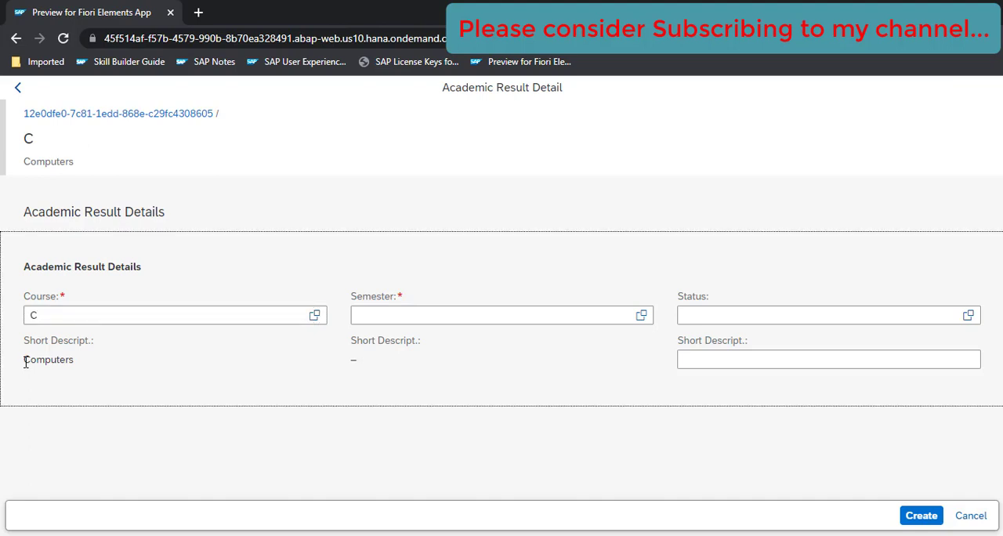
{"action": "double_click", "coordinate": [47, 358]}
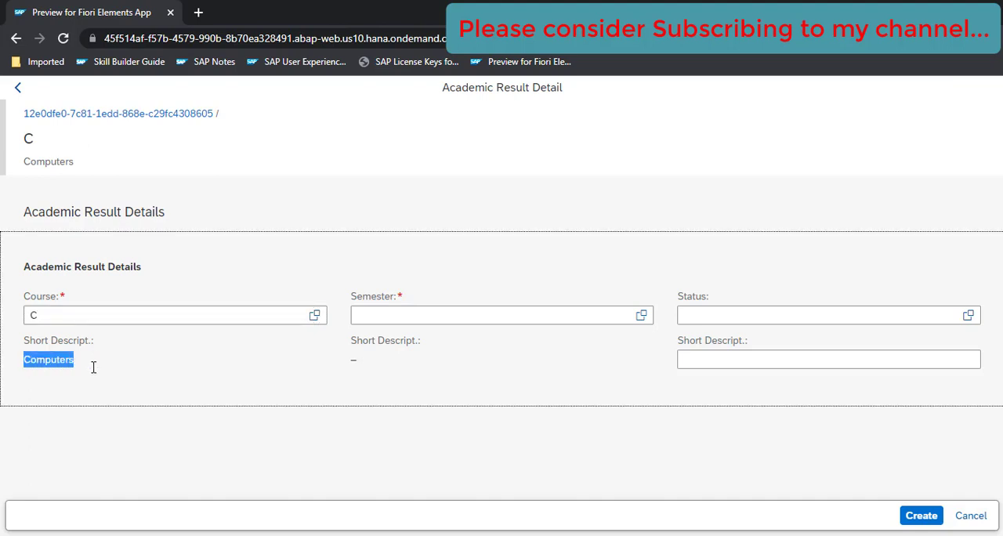
{"action": "left_click", "coordinate": [314, 315]}
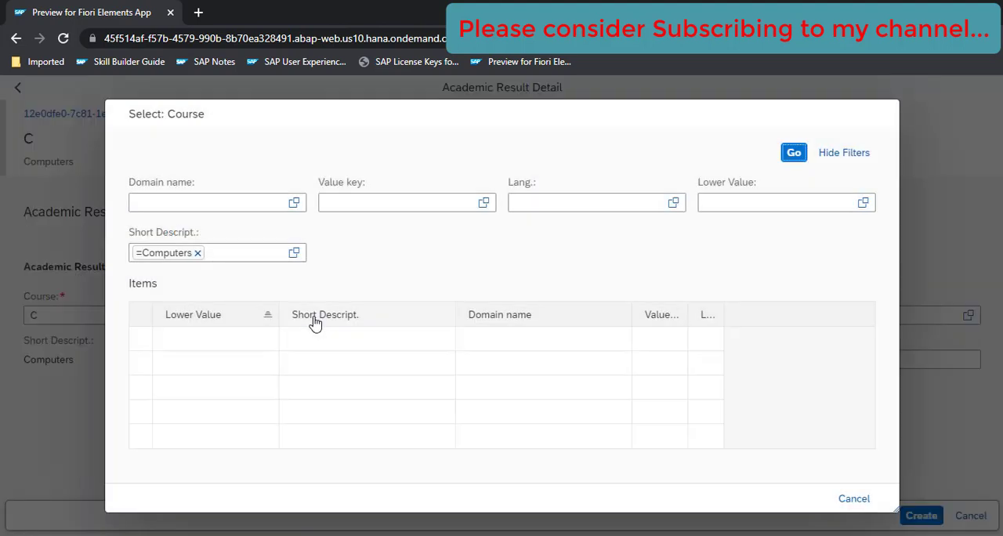
{"action": "left_click", "coordinate": [792, 152]}
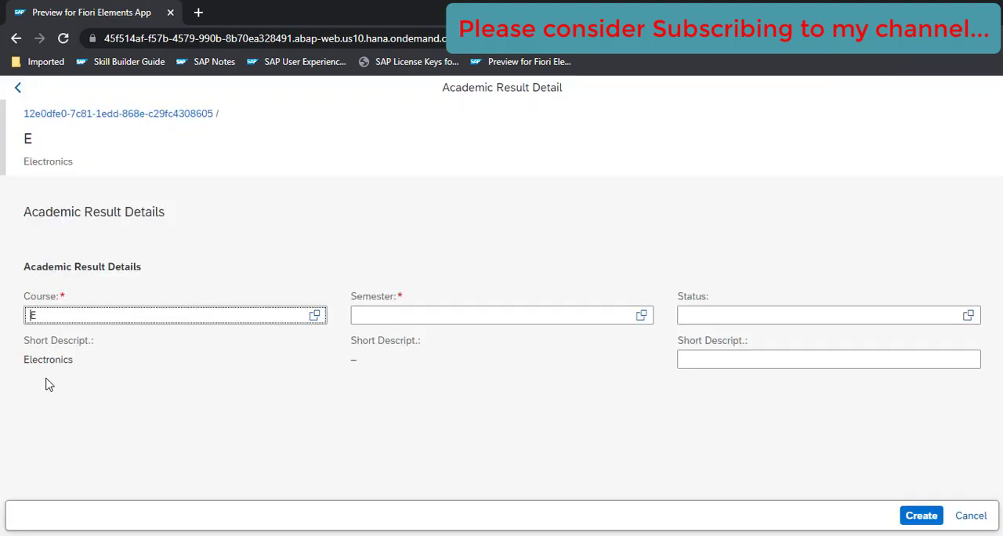
{"action": "double_click", "coordinate": [47, 358]}
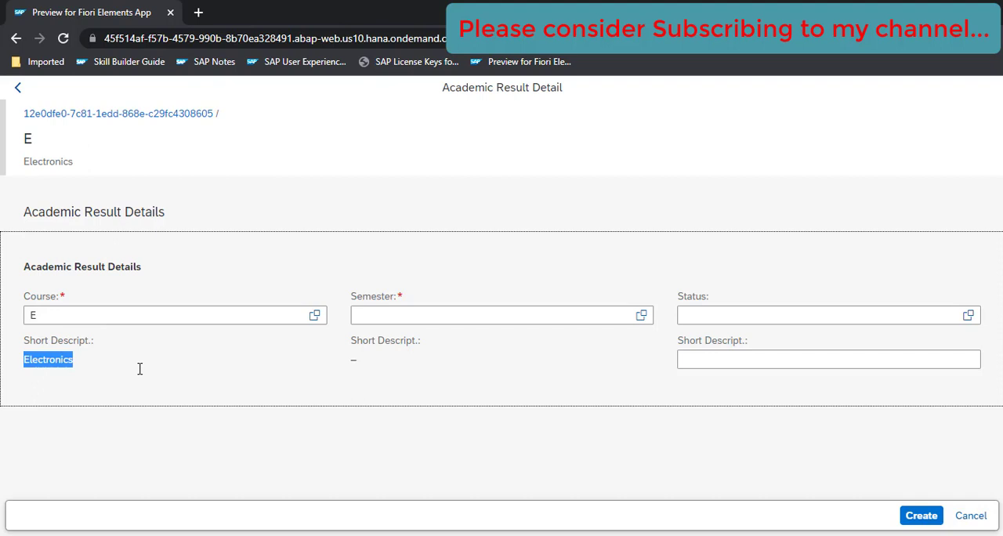
Step: Choose Semester Four and status Pass, then create the academic result
{"action": "left_click", "coordinate": [641, 315]}
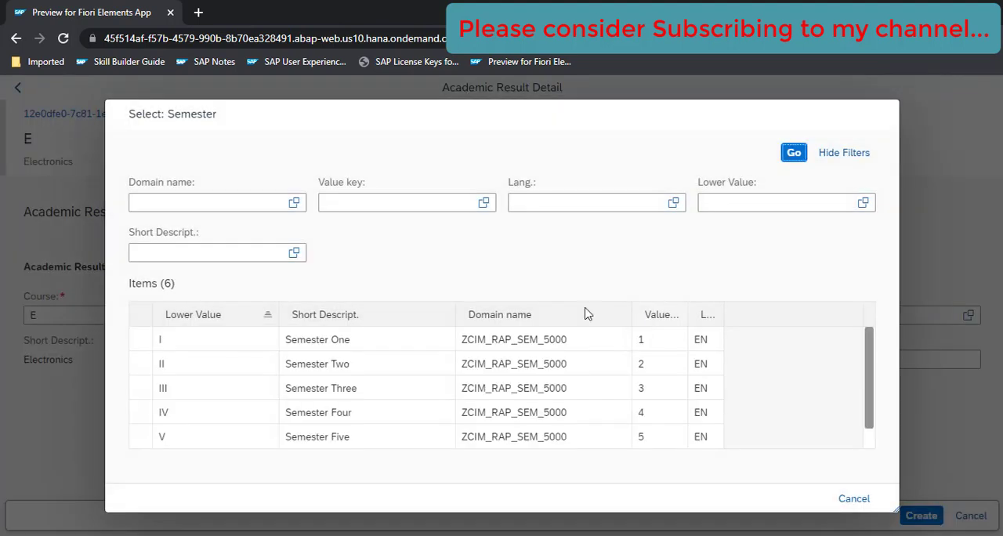
{"action": "left_click", "coordinate": [317, 411]}
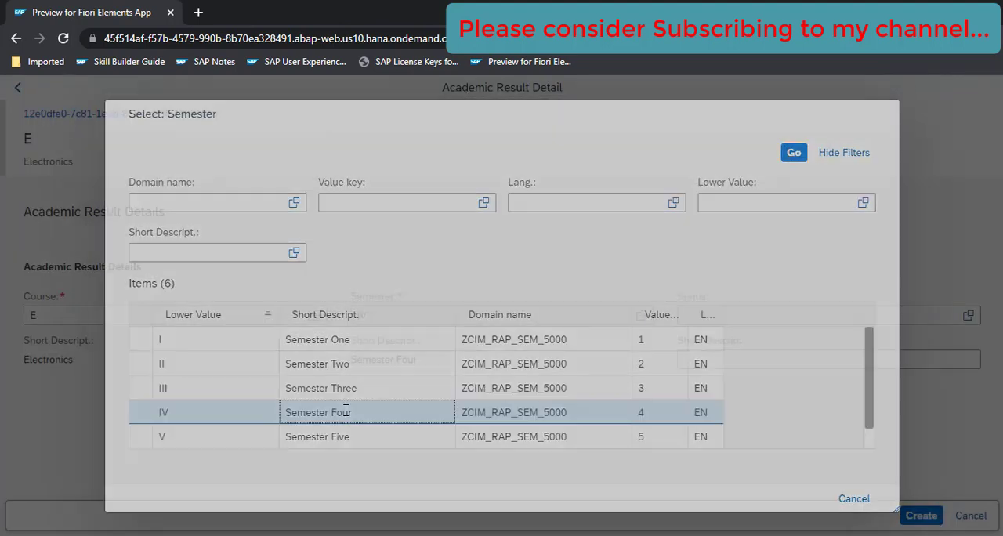
{"action": "left_click", "coordinate": [317, 411]}
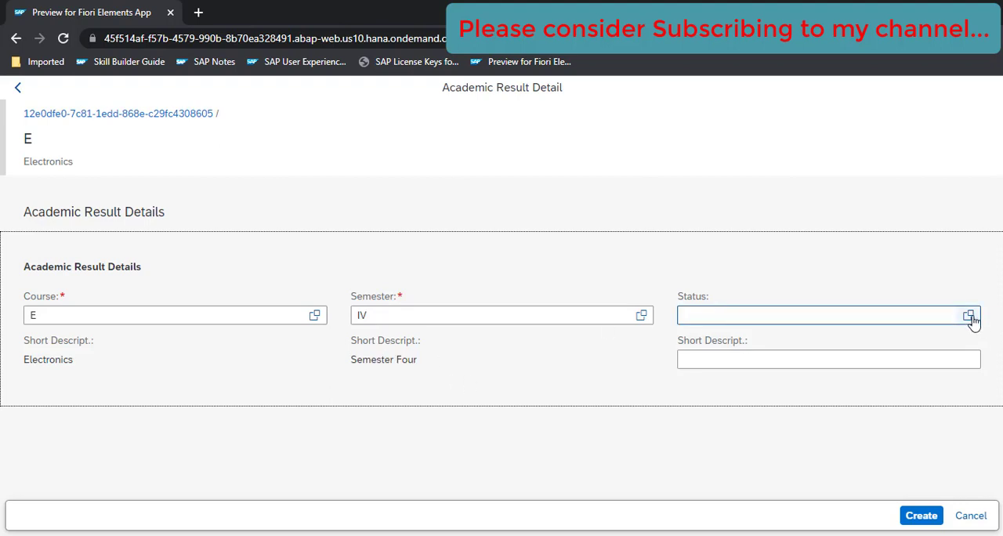
{"action": "left_click", "coordinate": [969, 315]}
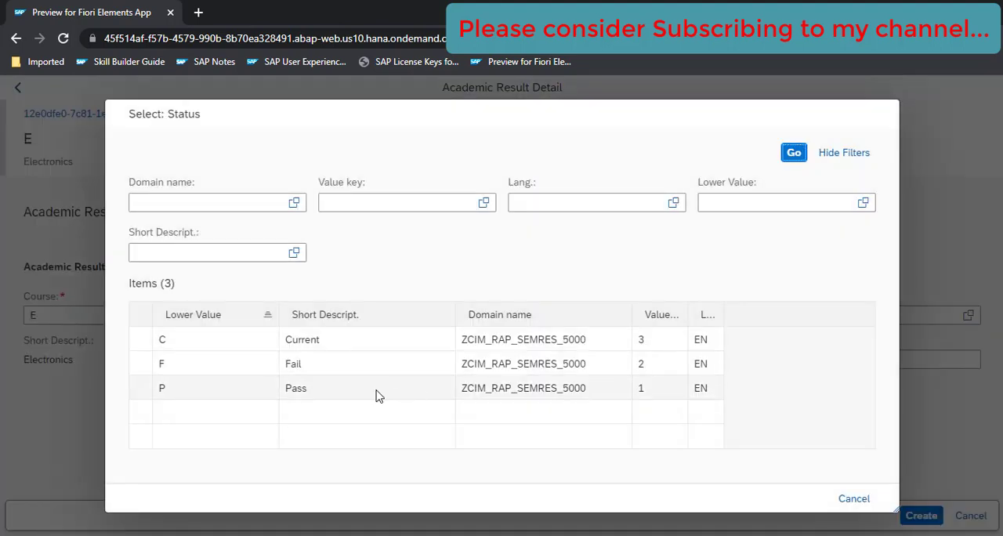
{"action": "left_click", "coordinate": [295, 387]}
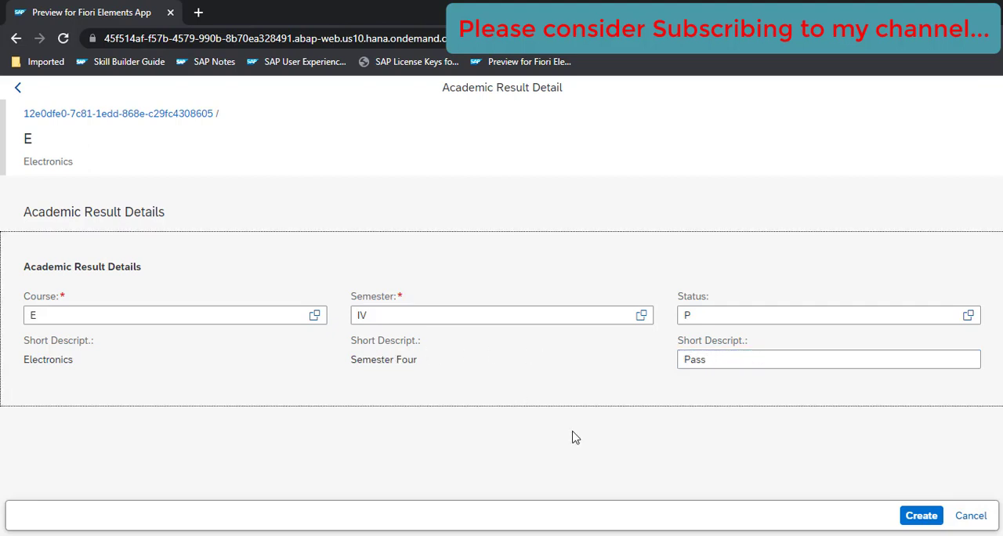
{"action": "left_click", "coordinate": [921, 515]}
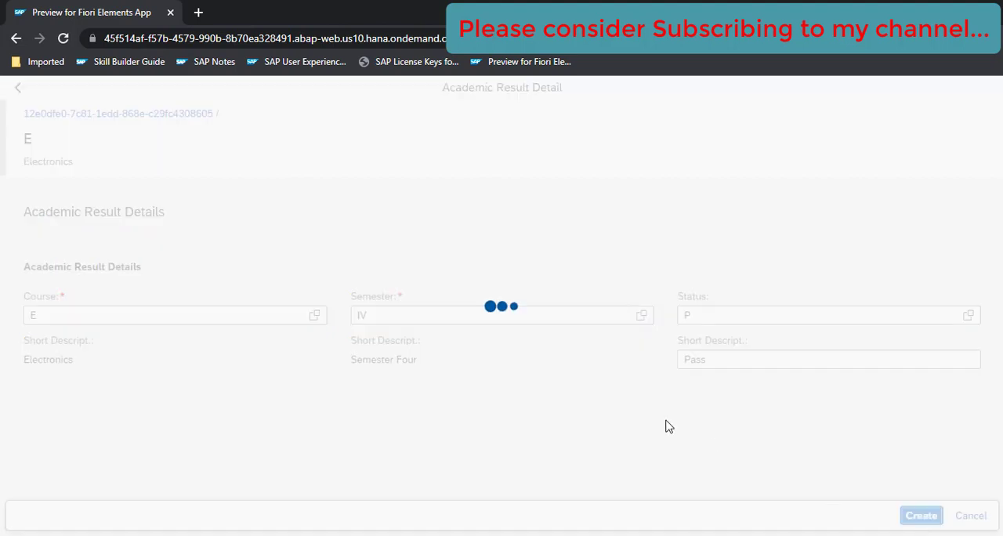
Step: Create the Electronics, Semester Four, Pass academic result and back out of the student record
{"action": "left_click", "coordinate": [920, 515]}
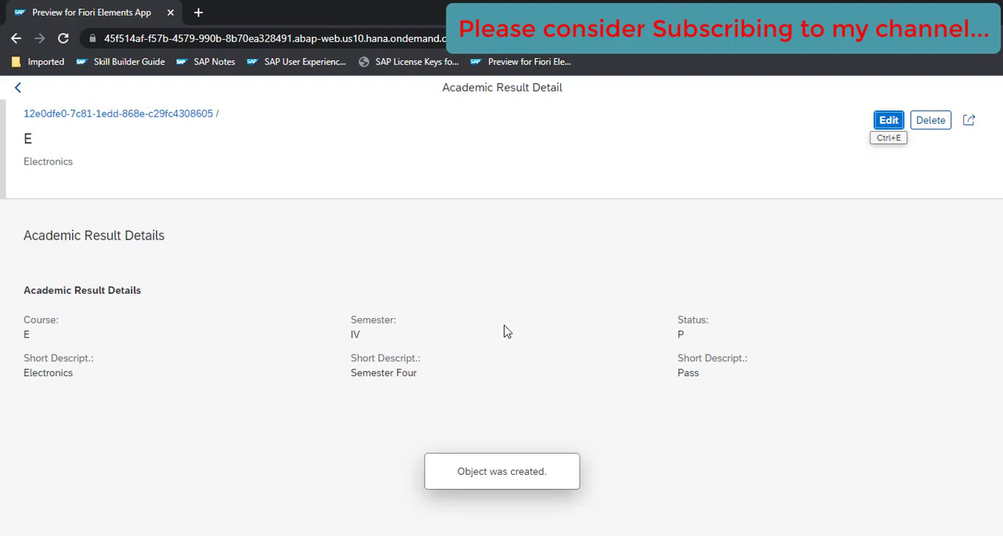
{"action": "left_click", "coordinate": [18, 86]}
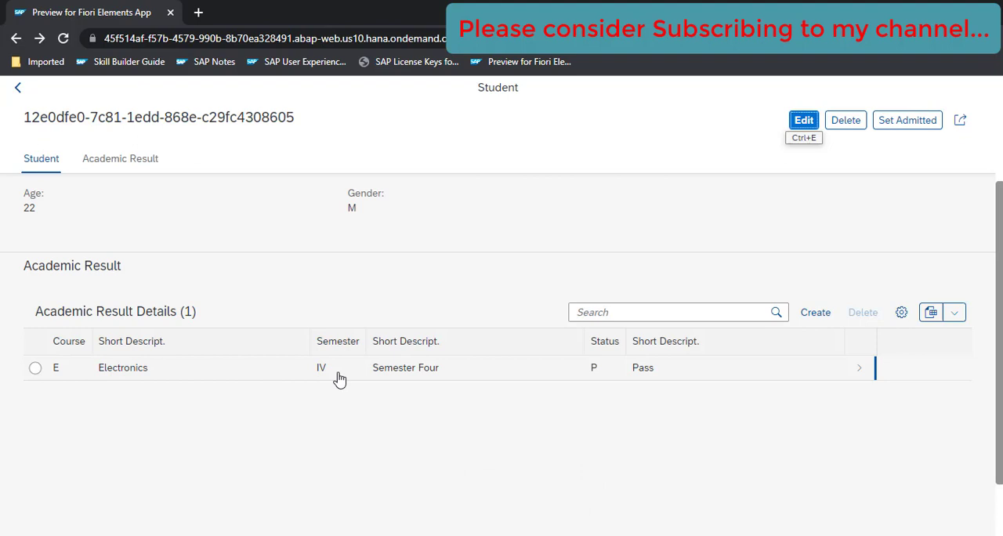
{"action": "mouse_move", "coordinate": [617, 377]}
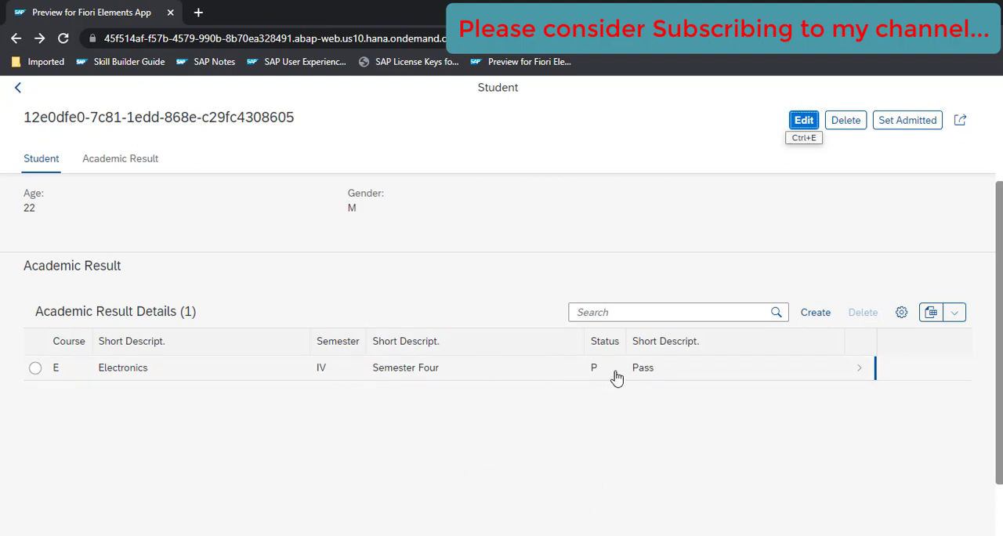
{"action": "mouse_move", "coordinate": [463, 442]}
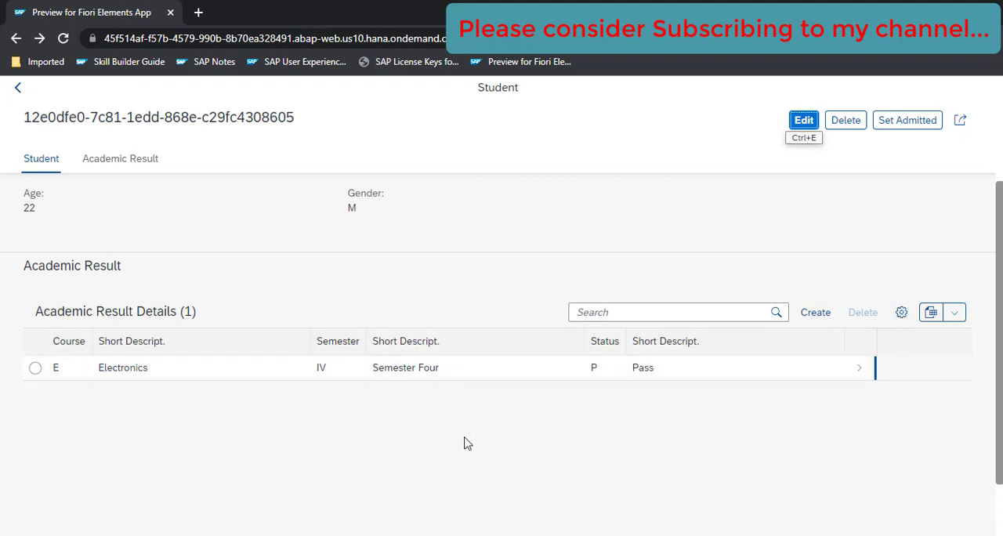
{"action": "mouse_move", "coordinate": [425, 278]}
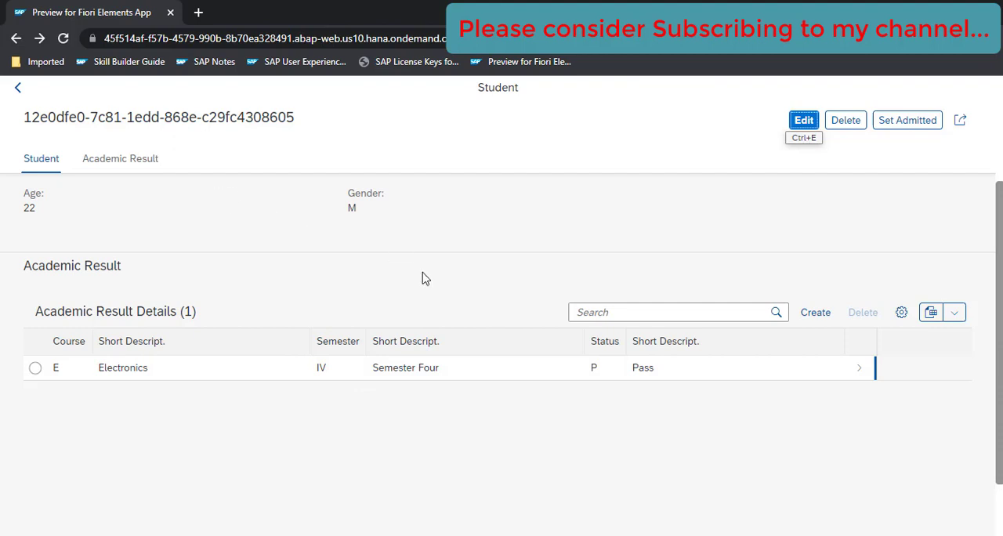
{"action": "mouse_move", "coordinate": [18, 87]}
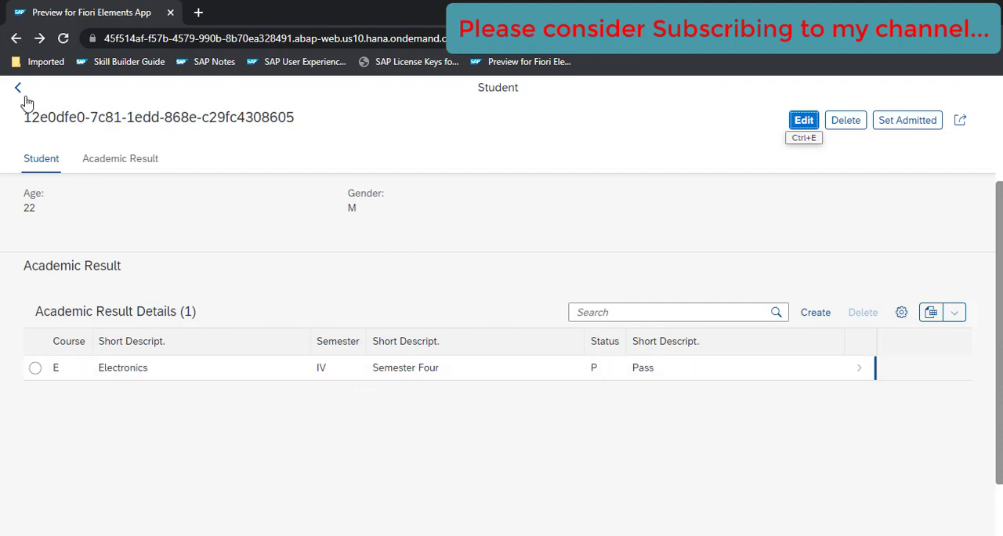
{"action": "left_click", "coordinate": [17, 87]}
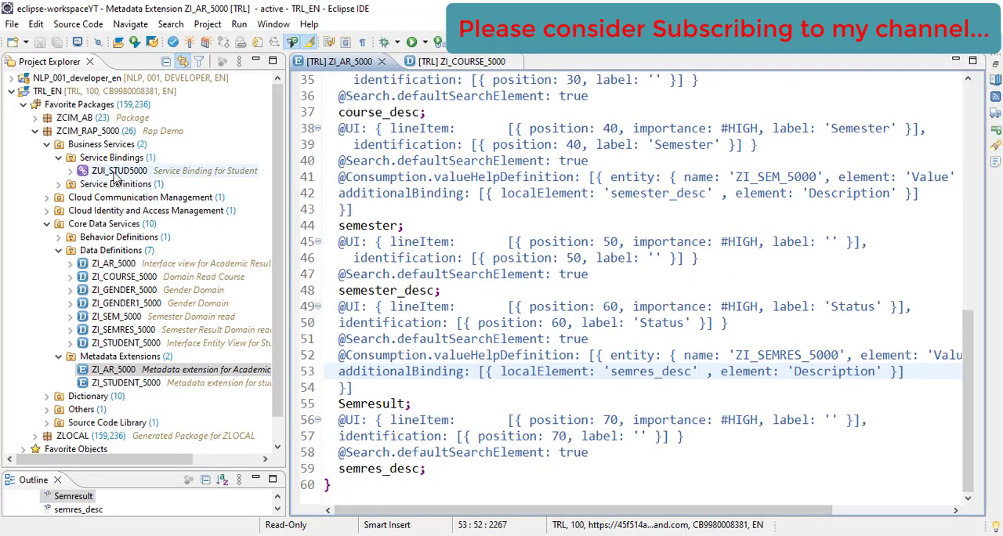
Step: Open the ZUI_STUD5000 service binding and ZI_STUDENT_5000 behaviour definition, reviewing the semester_desc read-only line
{"action": "double_click", "coordinate": [119, 170]}
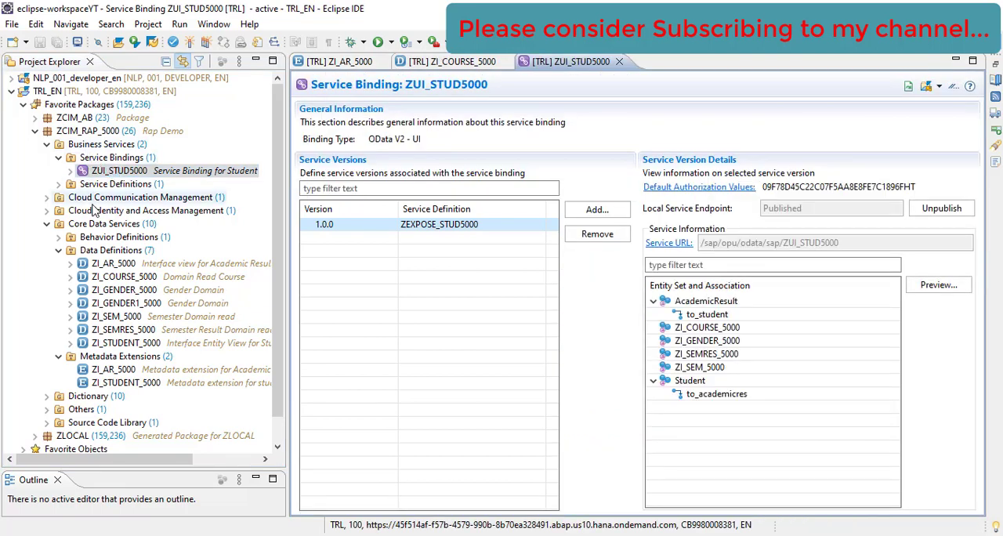
{"action": "left_click", "coordinate": [58, 237]}
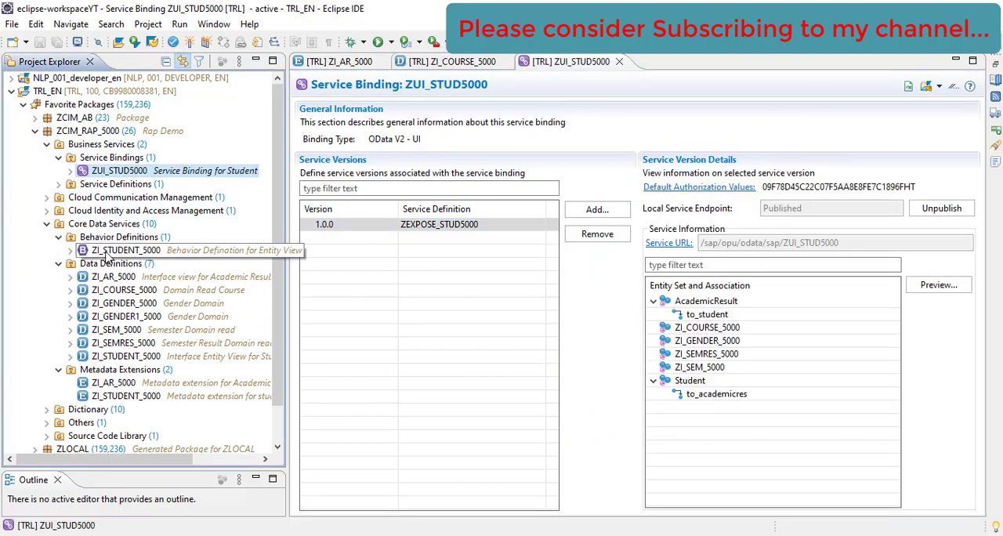
{"action": "double_click", "coordinate": [126, 250]}
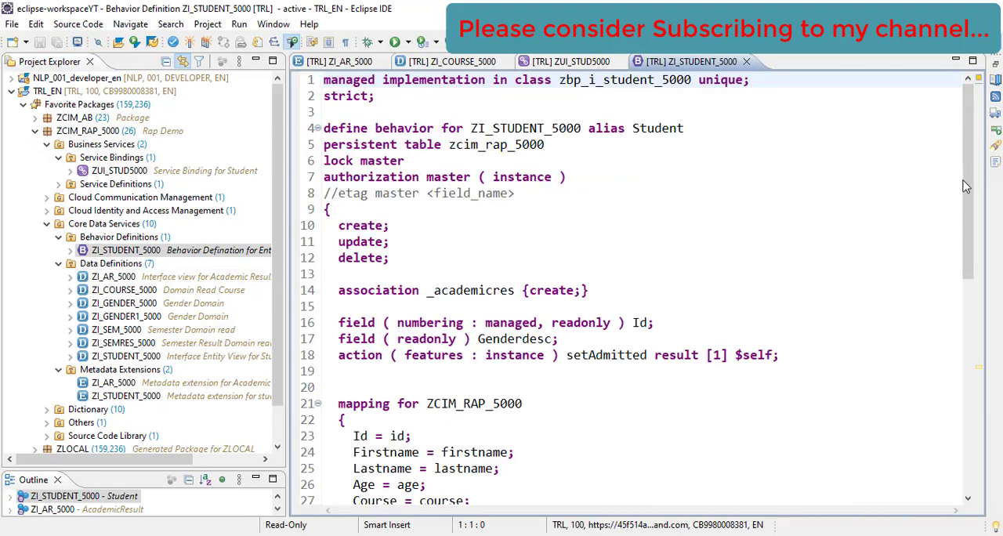
{"action": "scroll", "scroll_direction": "down", "scroll_amount": 3}
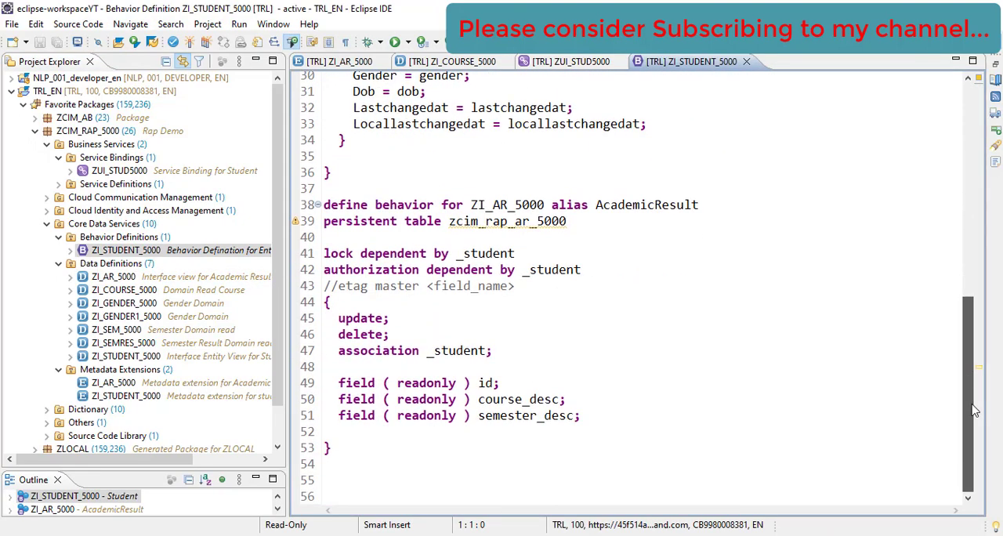
{"action": "left_click", "coordinate": [584, 416]}
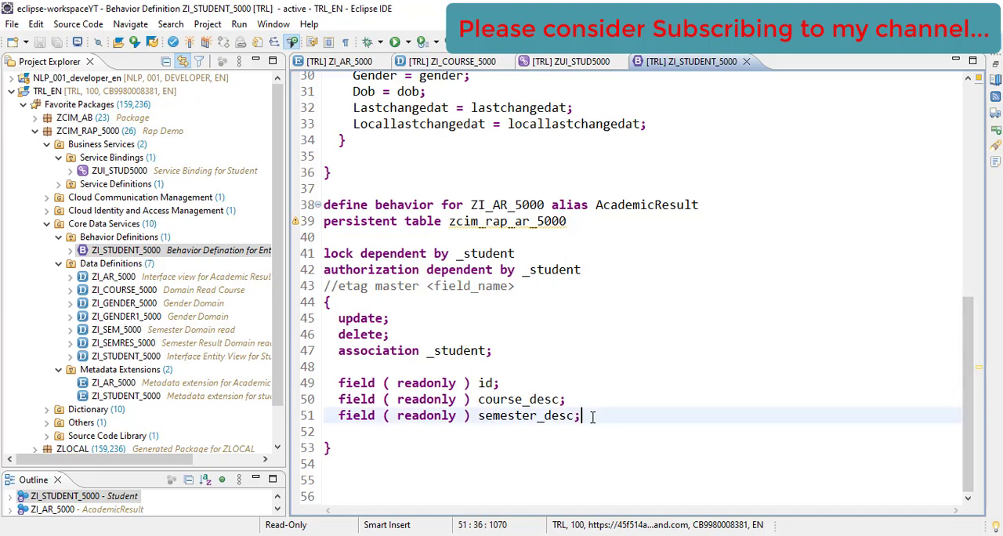
Step: Close the ZUI_STUD5000 service binding and ZI_COURSE_5000 data definition tabs
{"action": "left_click", "coordinate": [565, 61]}
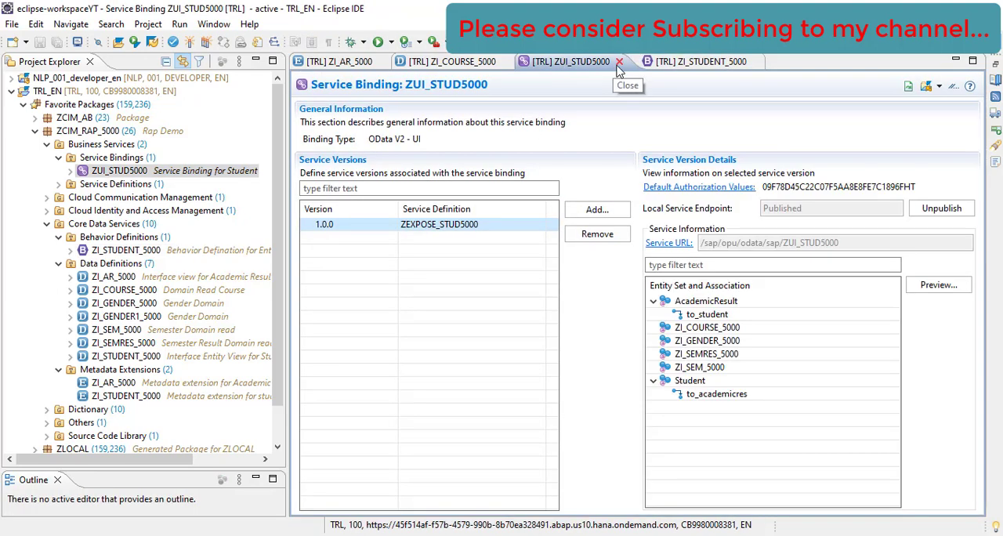
{"action": "left_click", "coordinate": [619, 61]}
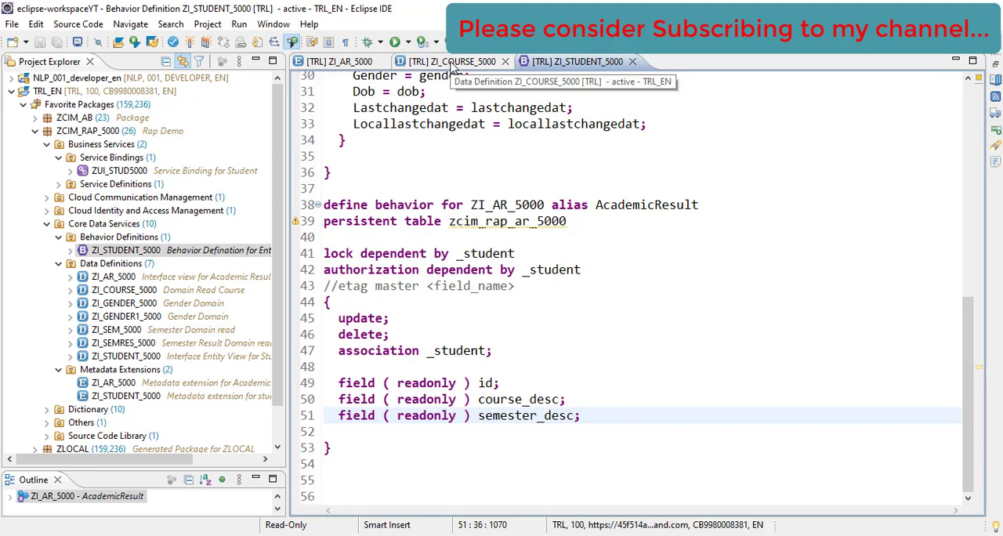
{"action": "left_click", "coordinate": [450, 61]}
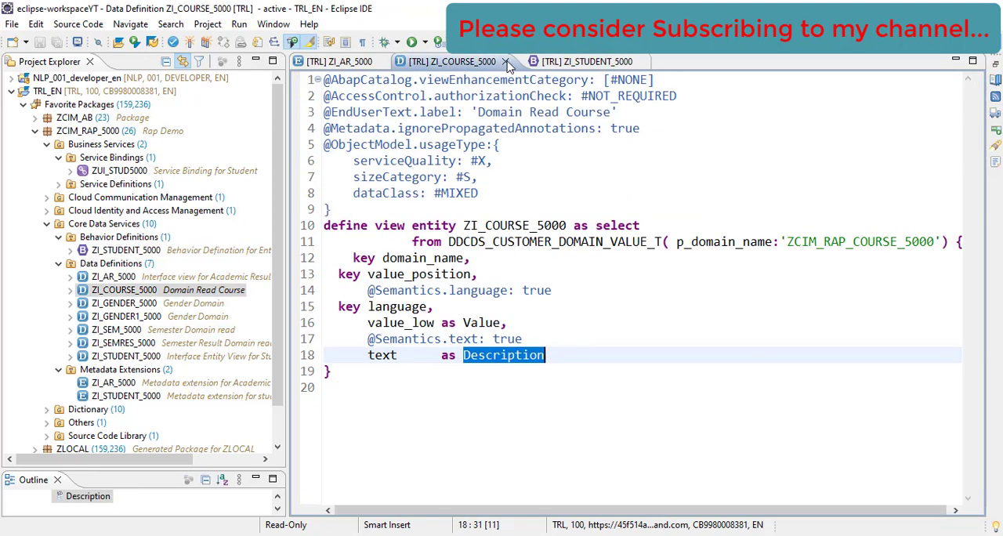
{"action": "left_click", "coordinate": [508, 61]}
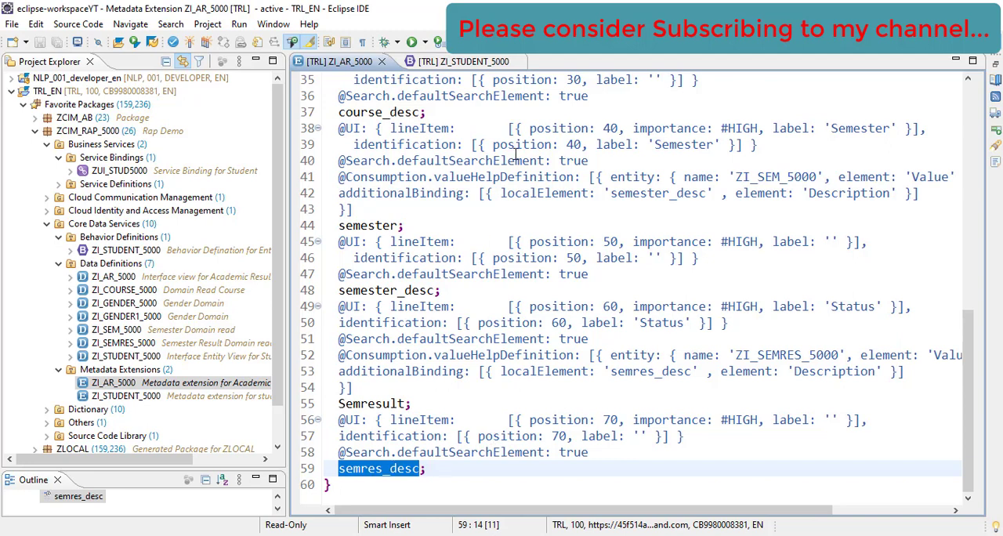
Step: Add 'field ( readonly ) semres_desc;' below semester_desc in the ZI_STUDENT_5000 behaviour definition
{"action": "left_click", "coordinate": [450, 61]}
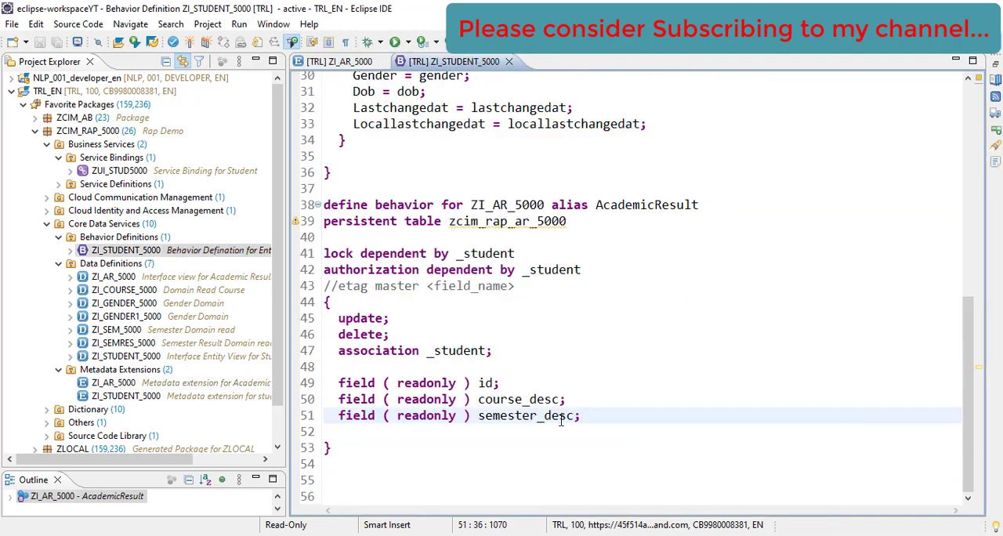
{"action": "left_click", "coordinate": [543, 430]}
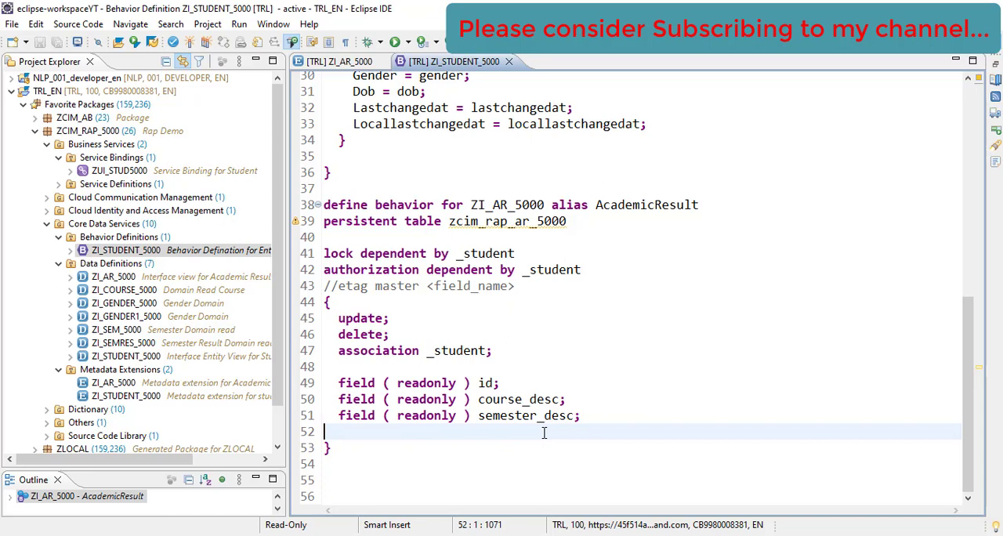
{"action": "type", "text": "field ( readonly"}
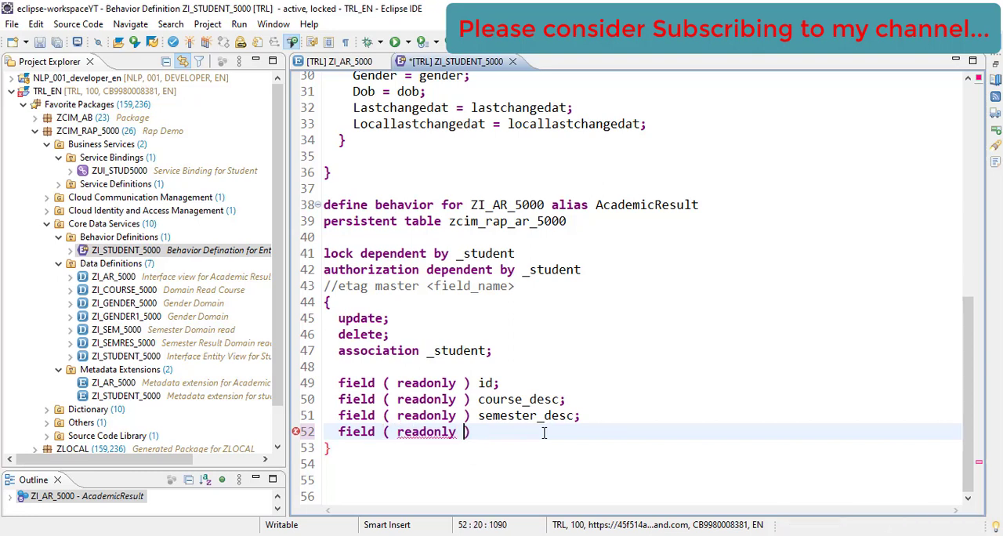
{"action": "type", "text": "semres_desc"}
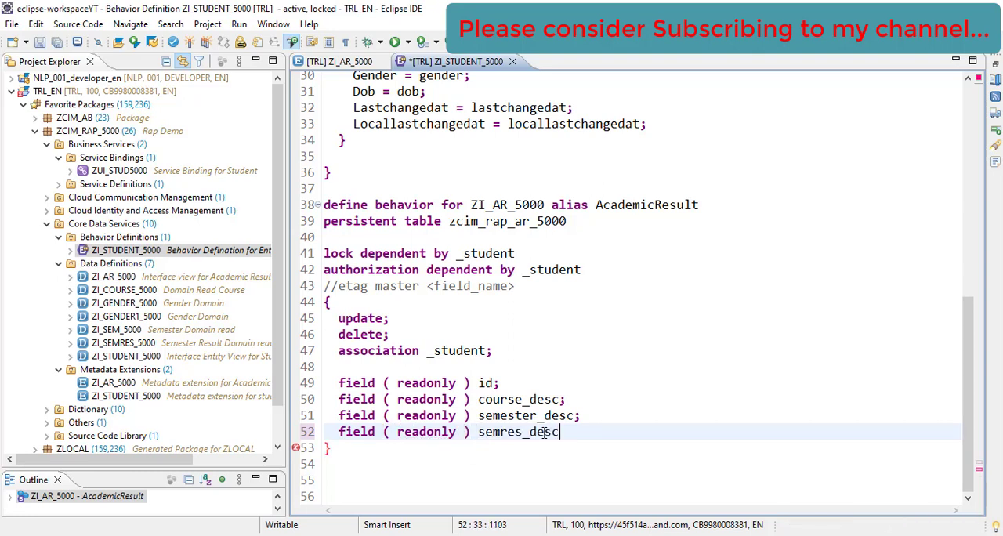
{"action": "type", "text": ";"}
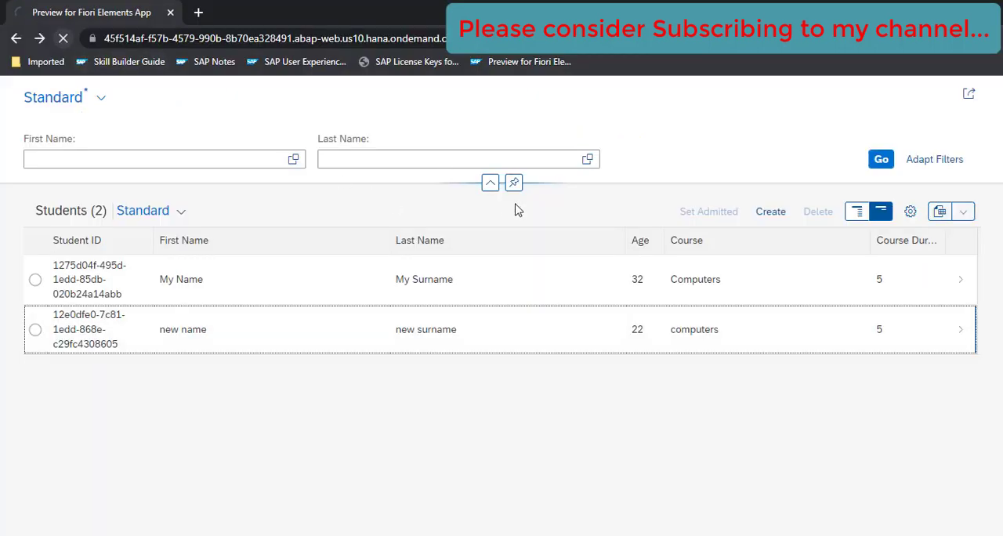
Step: Change the Electronics academic result's Status from Pass to C (Current) and save it
{"action": "left_click", "coordinate": [63, 37]}
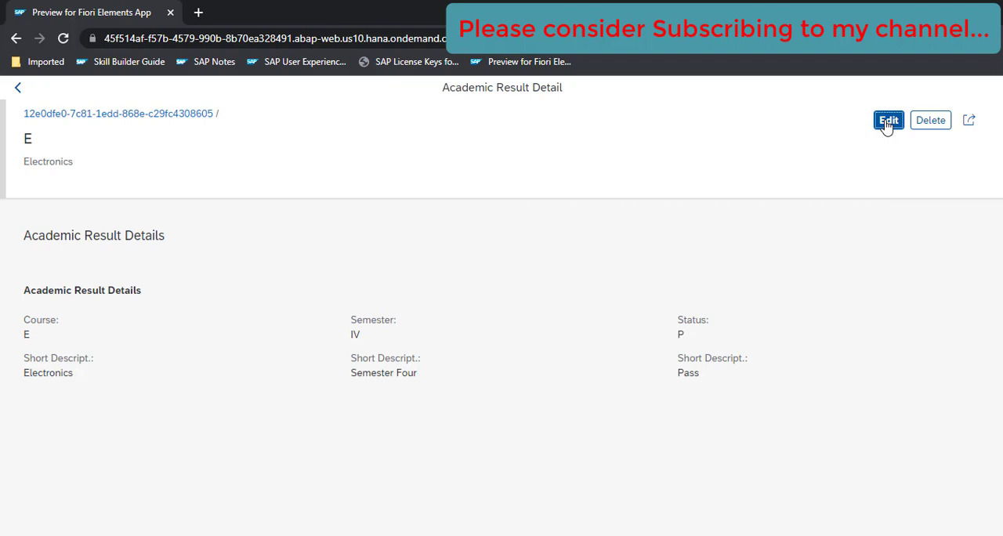
{"action": "left_click", "coordinate": [887, 120]}
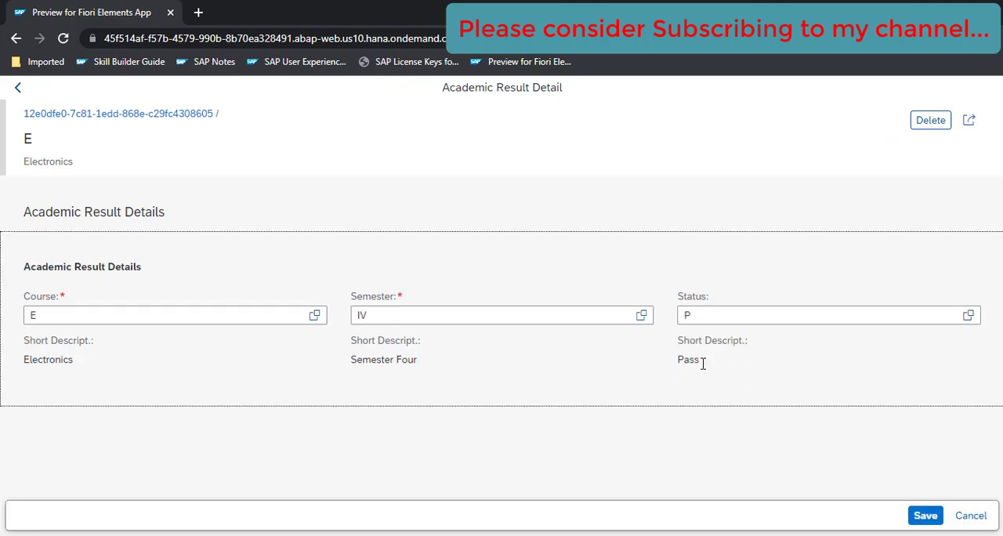
{"action": "left_click", "coordinate": [828, 315]}
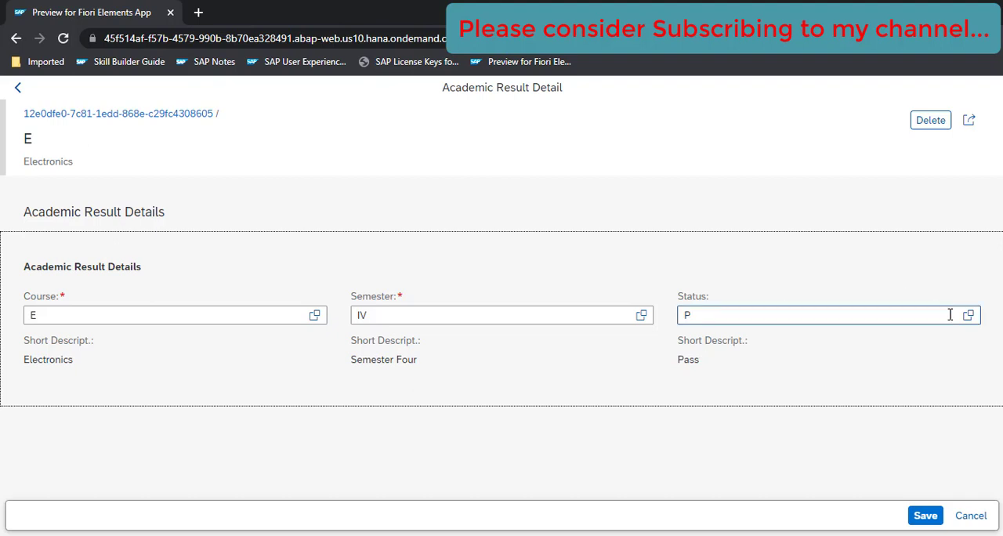
{"action": "left_click", "coordinate": [968, 315]}
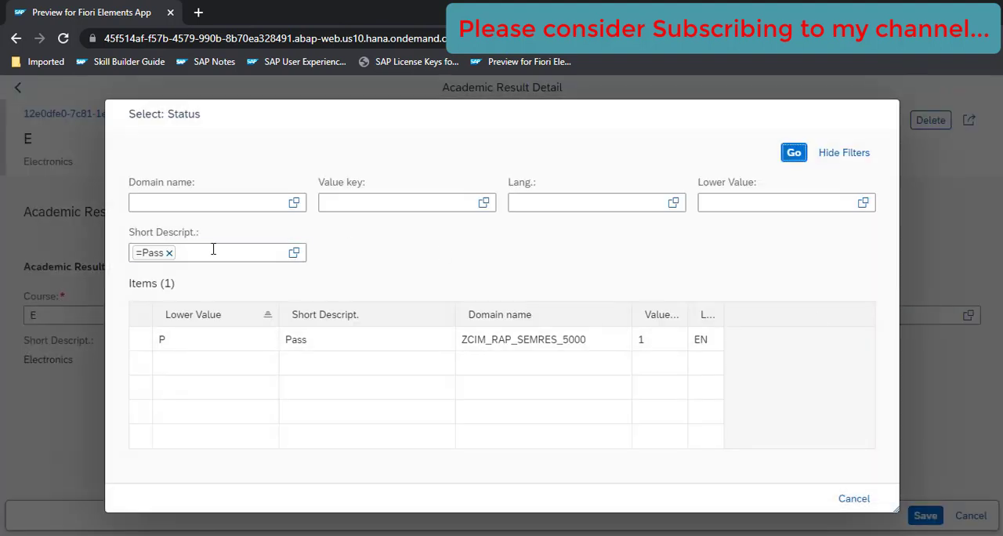
{"action": "left_click", "coordinate": [169, 252]}
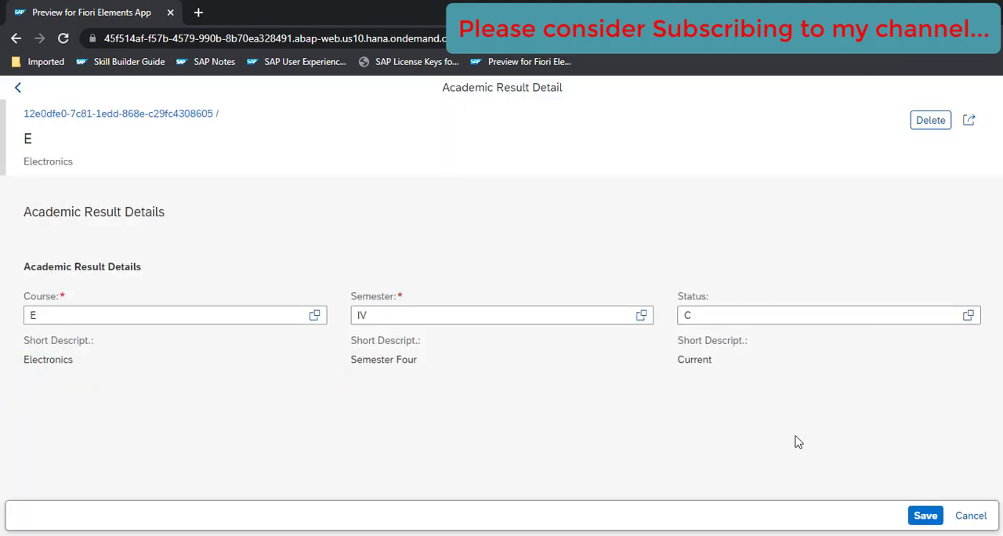
{"action": "left_click", "coordinate": [925, 514]}
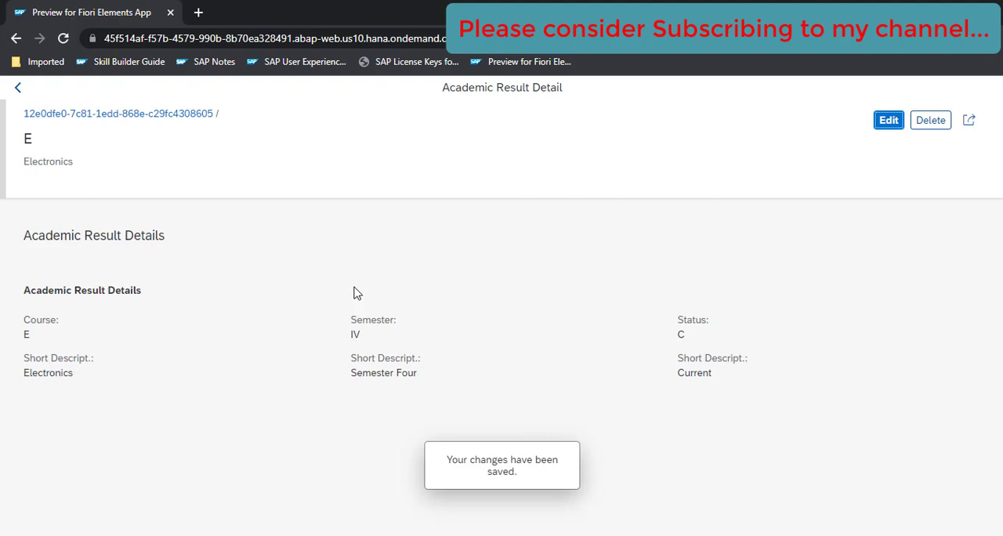
{"action": "left_click", "coordinate": [17, 87]}
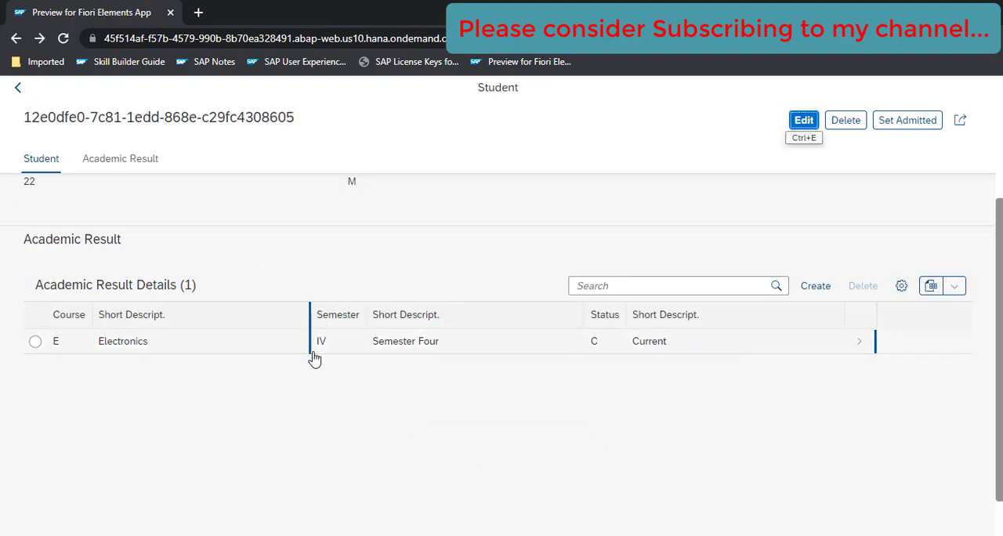
{"action": "scroll", "scroll_direction": "up", "scroll_amount": 3}
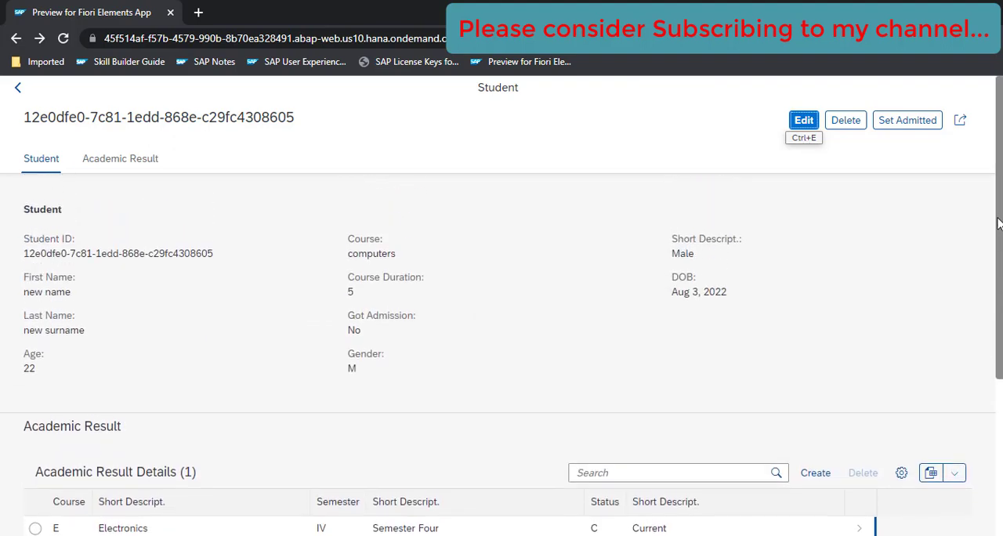
{"action": "mouse_move", "coordinate": [508, 300]}
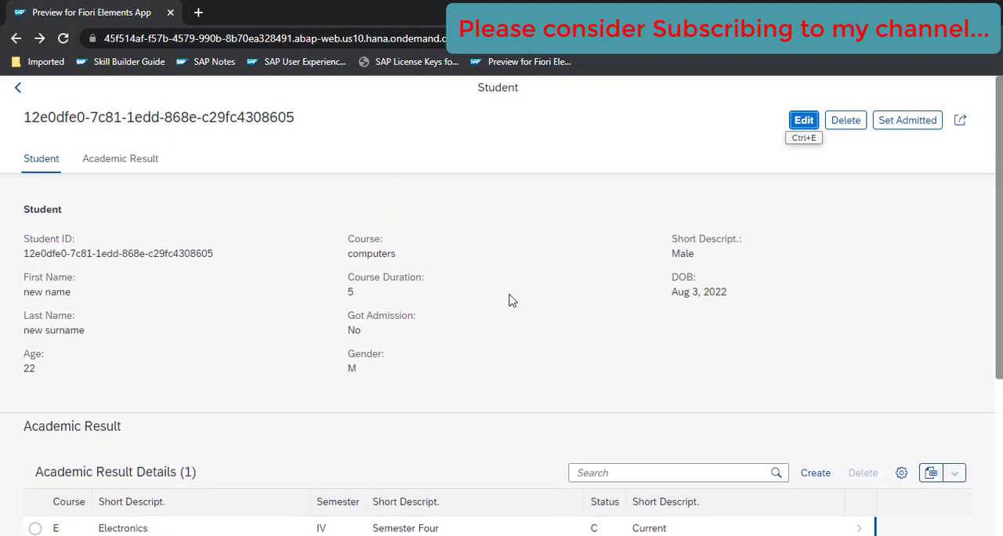
{"action": "mouse_move", "coordinate": [495, 300]}
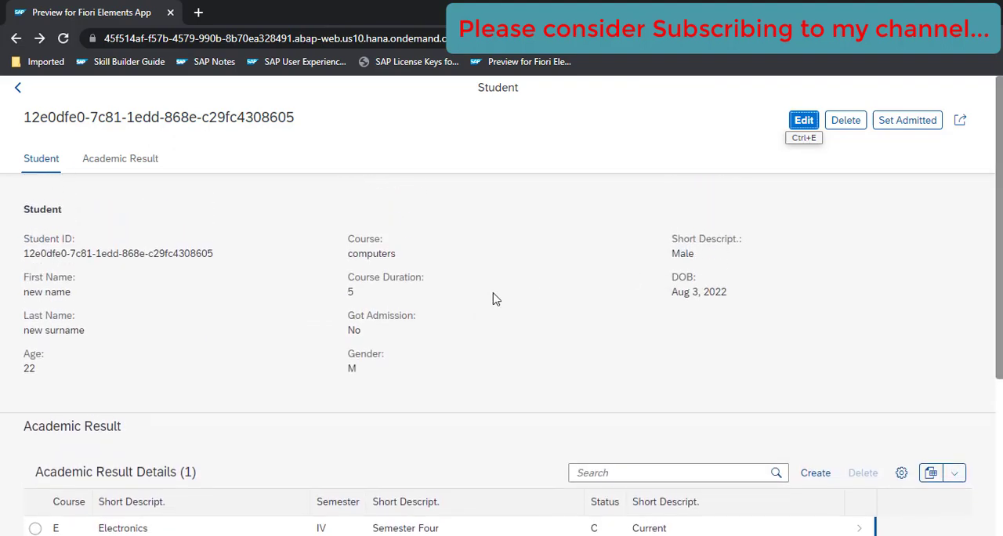